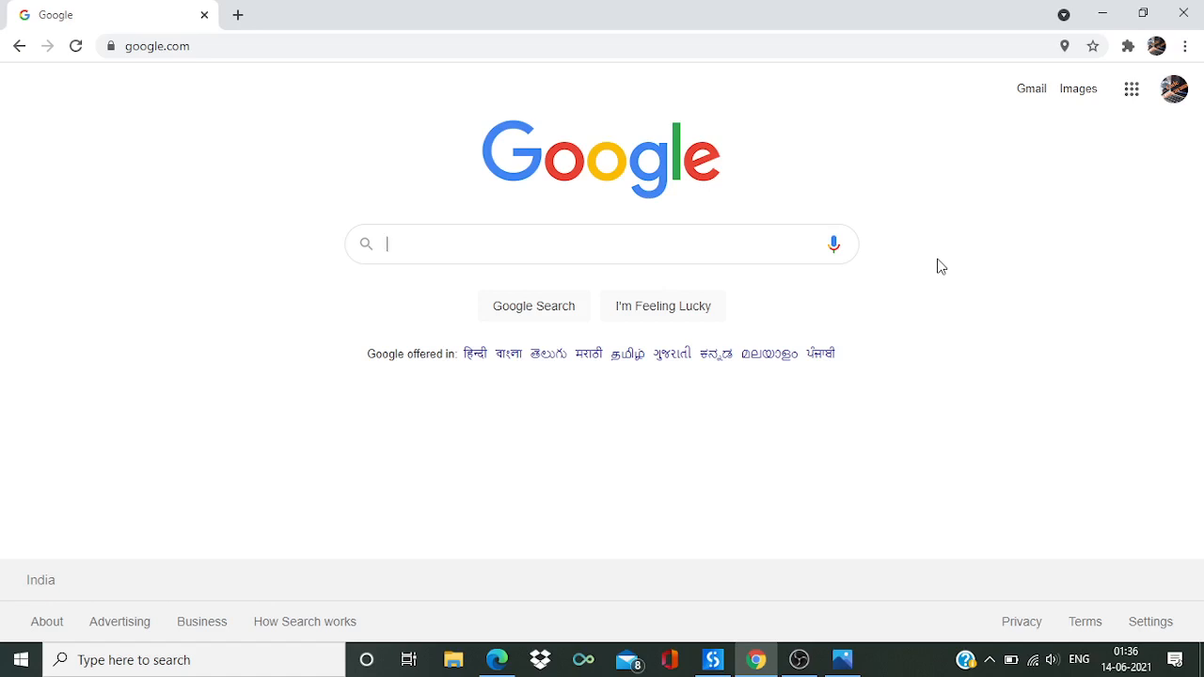
# Search Google for 'weather in pune today' to show Pune's 30 °C forecast.
pyautogui.write('weather in pune today')
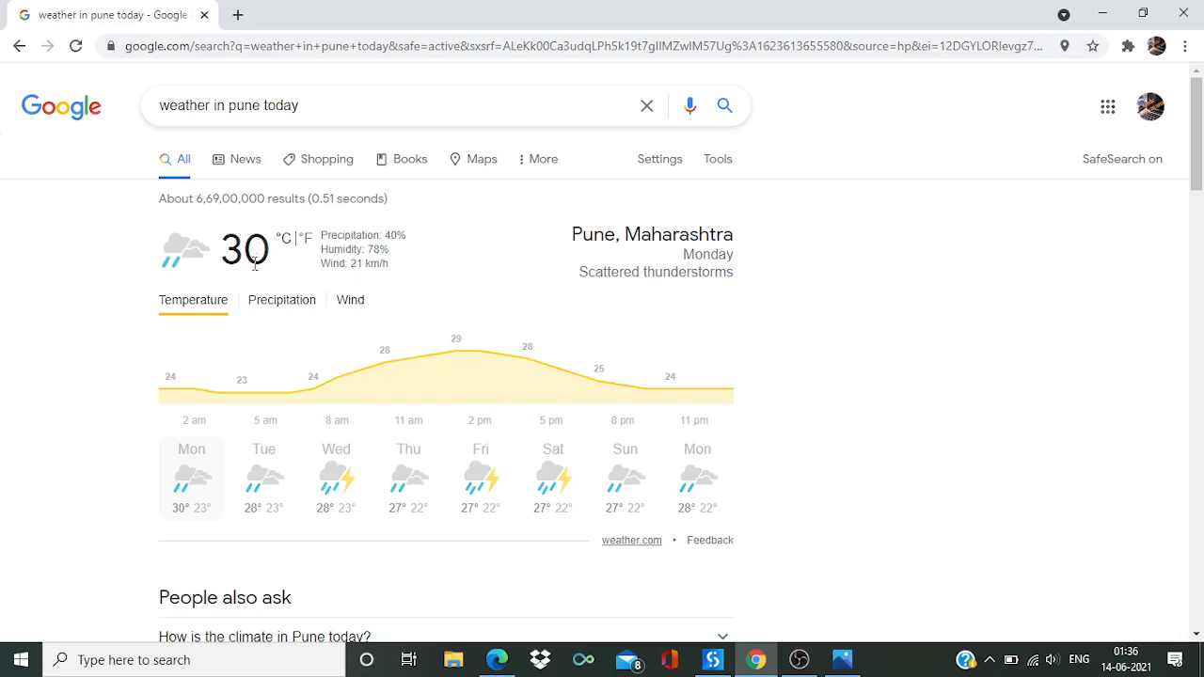
pyautogui.moveTo(418, 260)
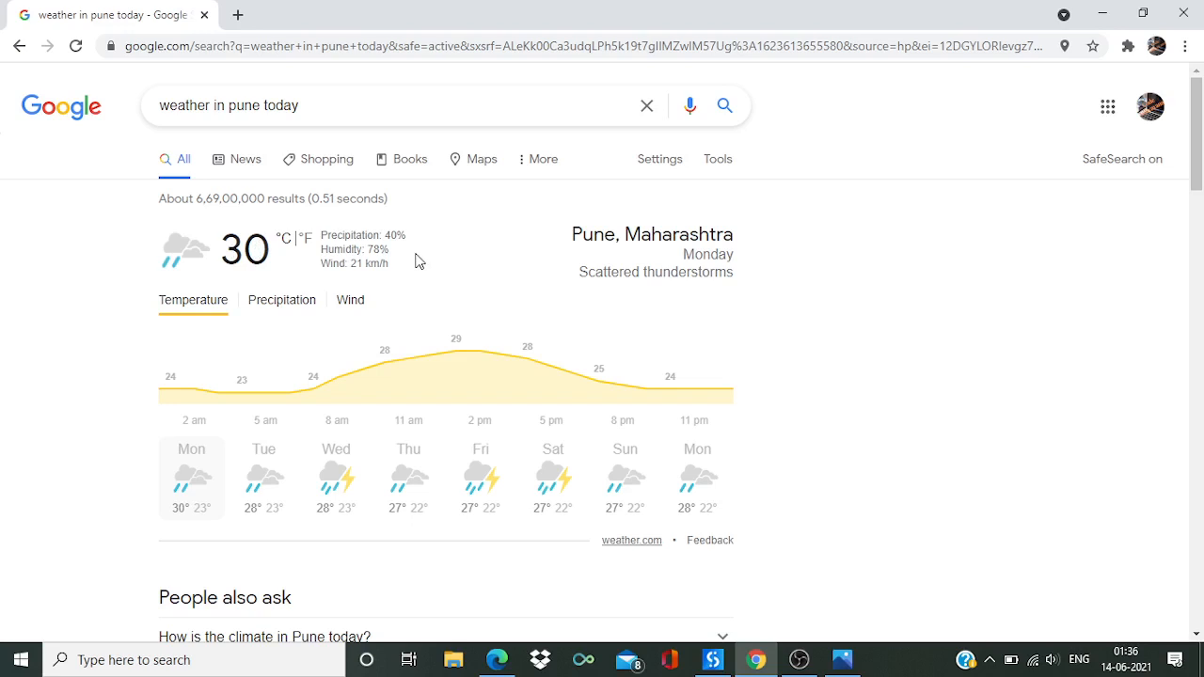
pyautogui.moveTo(410, 312)
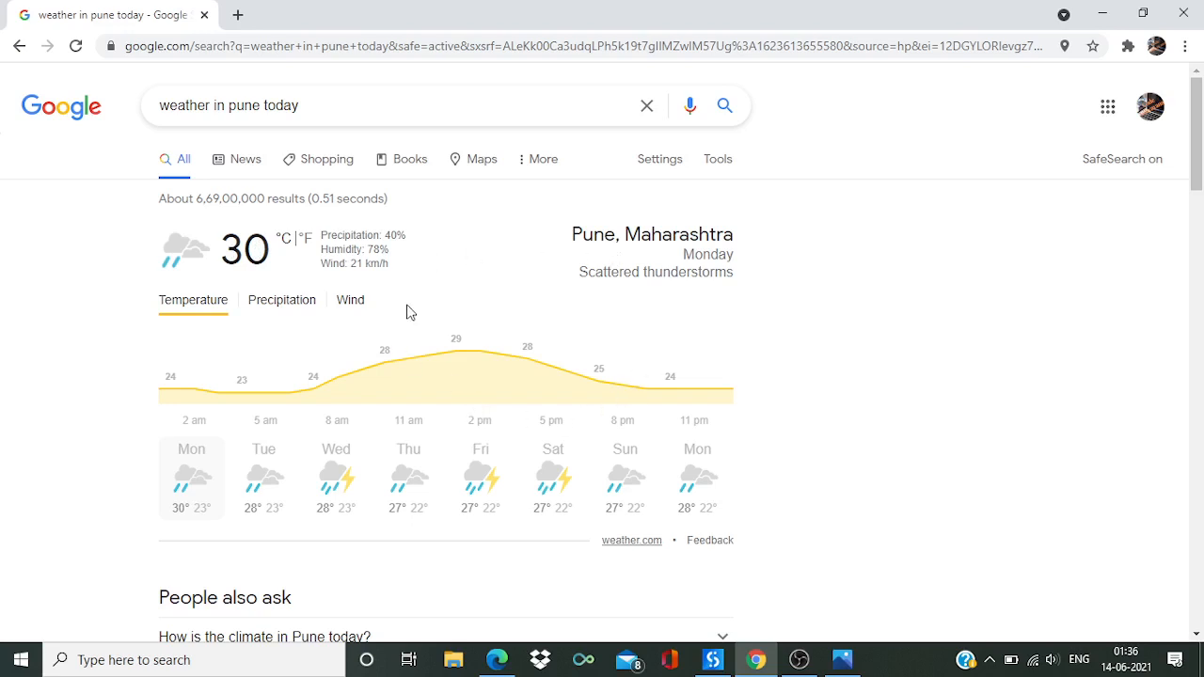
pyautogui.moveTo(550, 309)
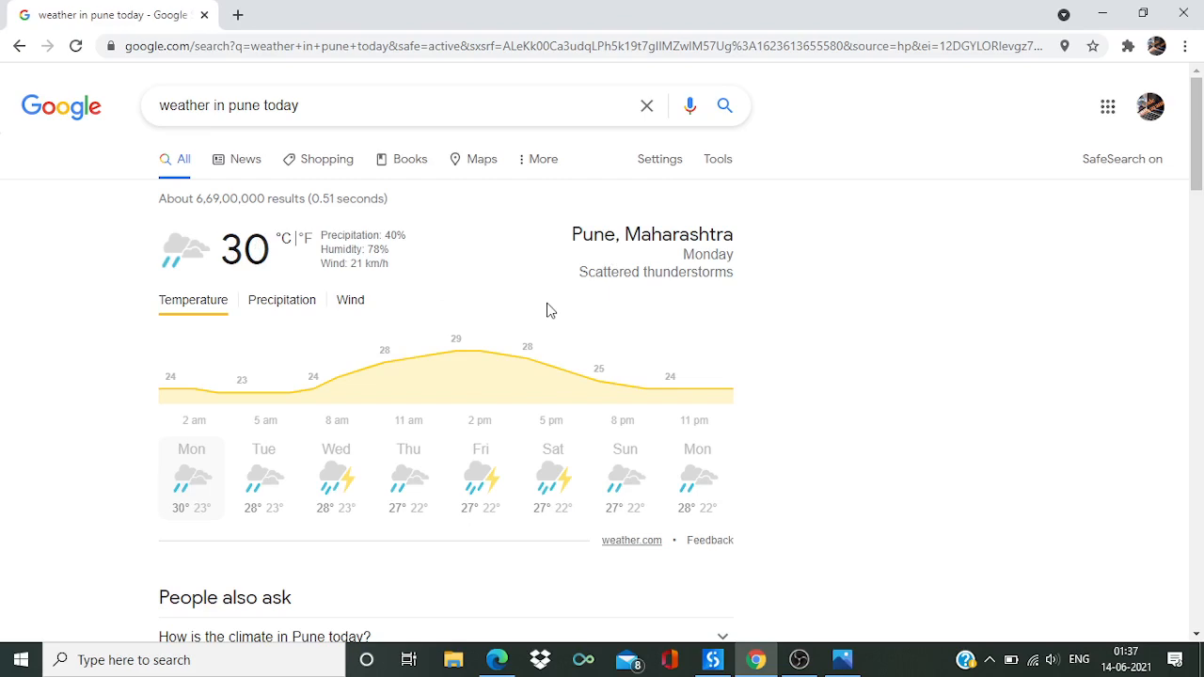
pyautogui.moveTo(693, 399)
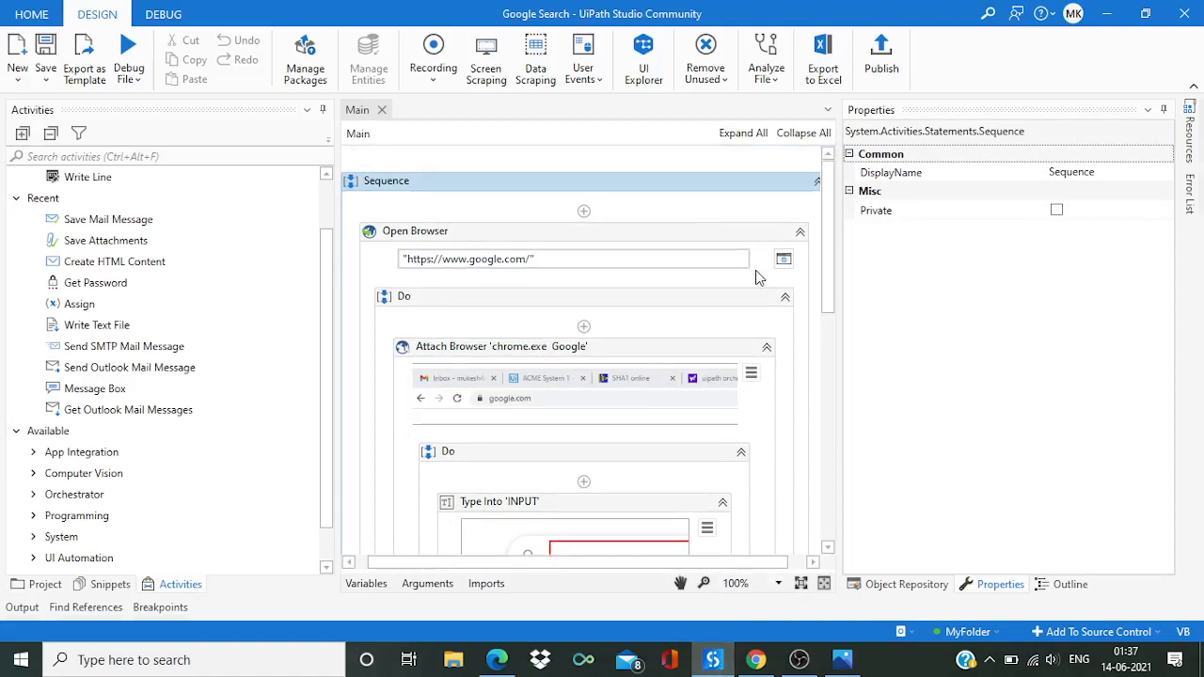
pyautogui.moveTo(512, 188)
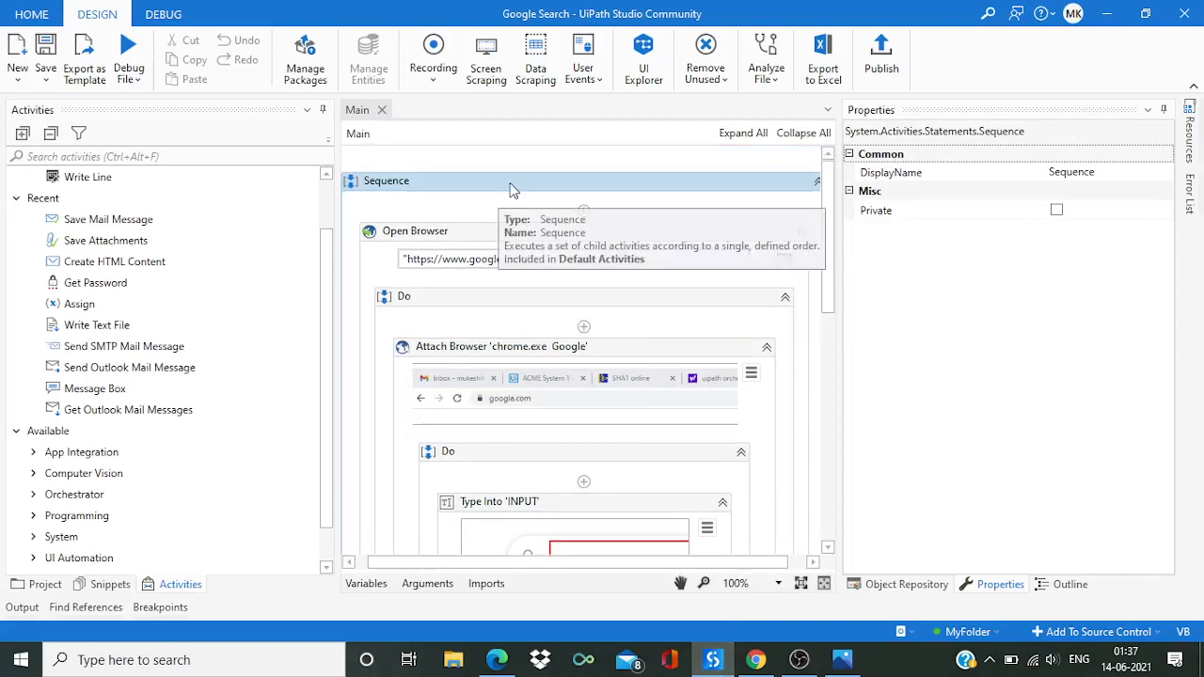
pyautogui.moveTo(815, 267)
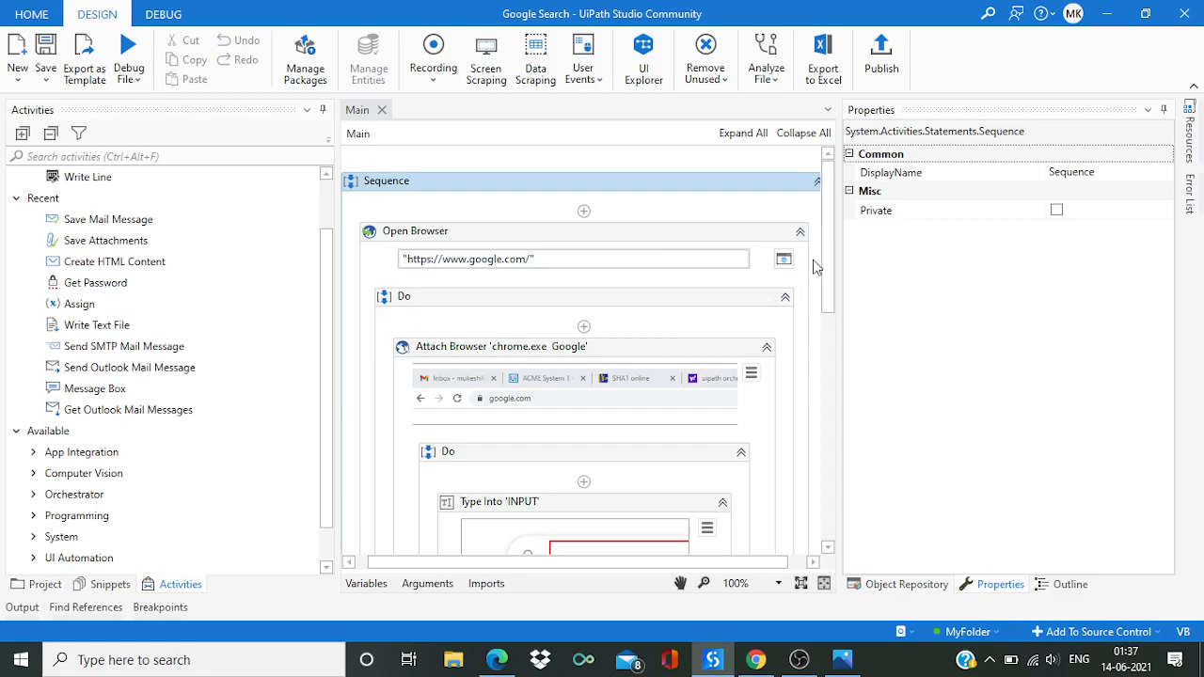
pyautogui.moveTo(828, 254)
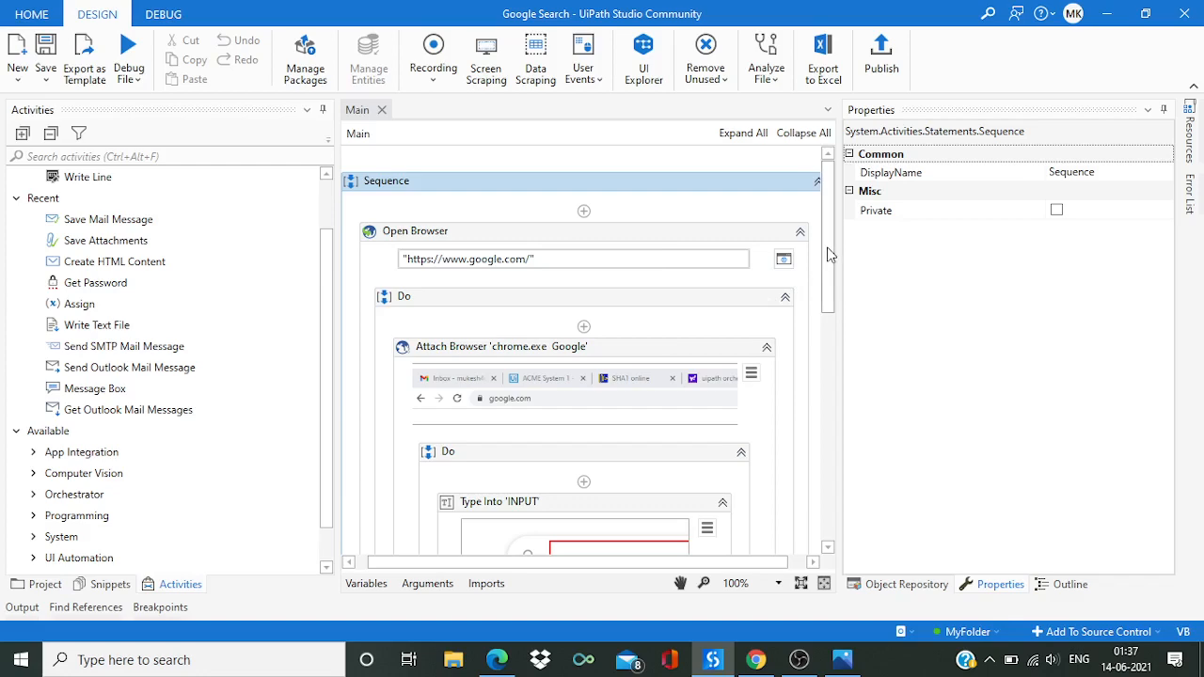
pyautogui.scroll(-3)
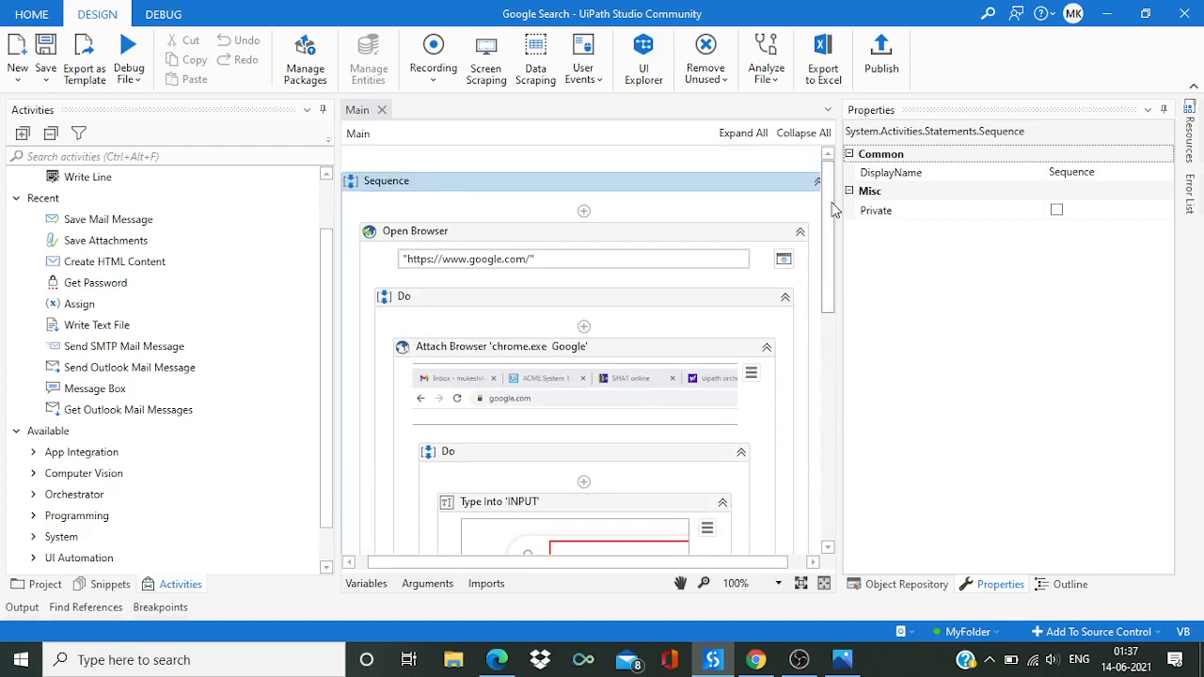
pyautogui.moveTo(523, 278)
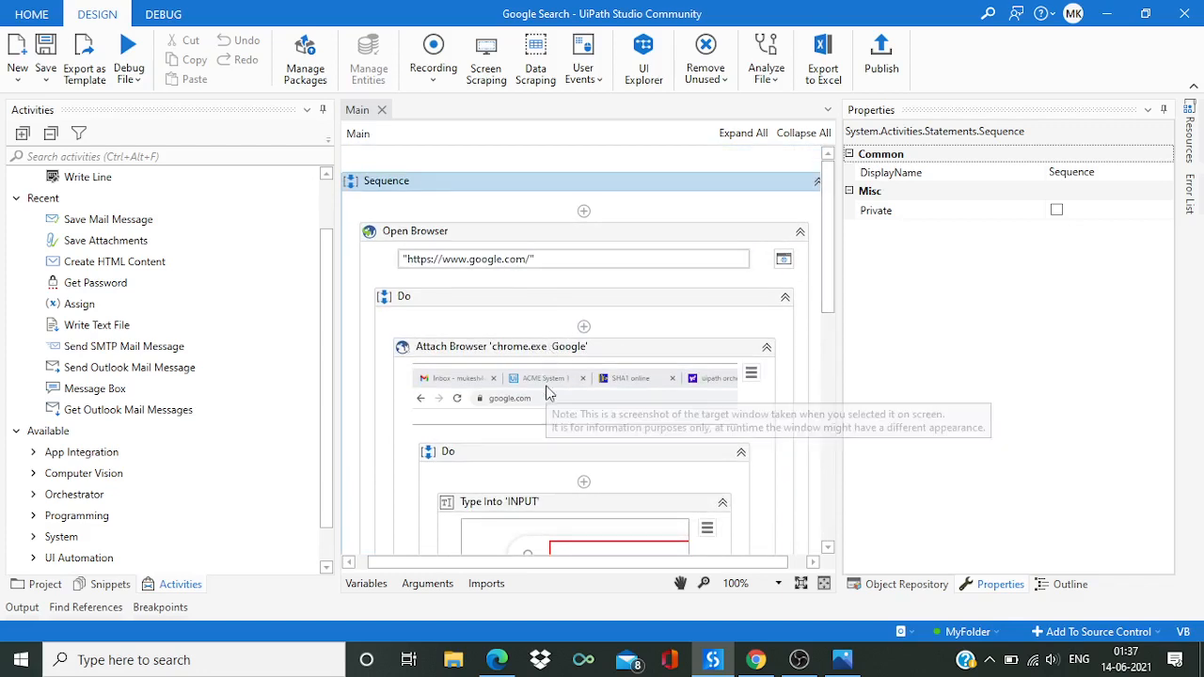
pyautogui.moveTo(603, 292)
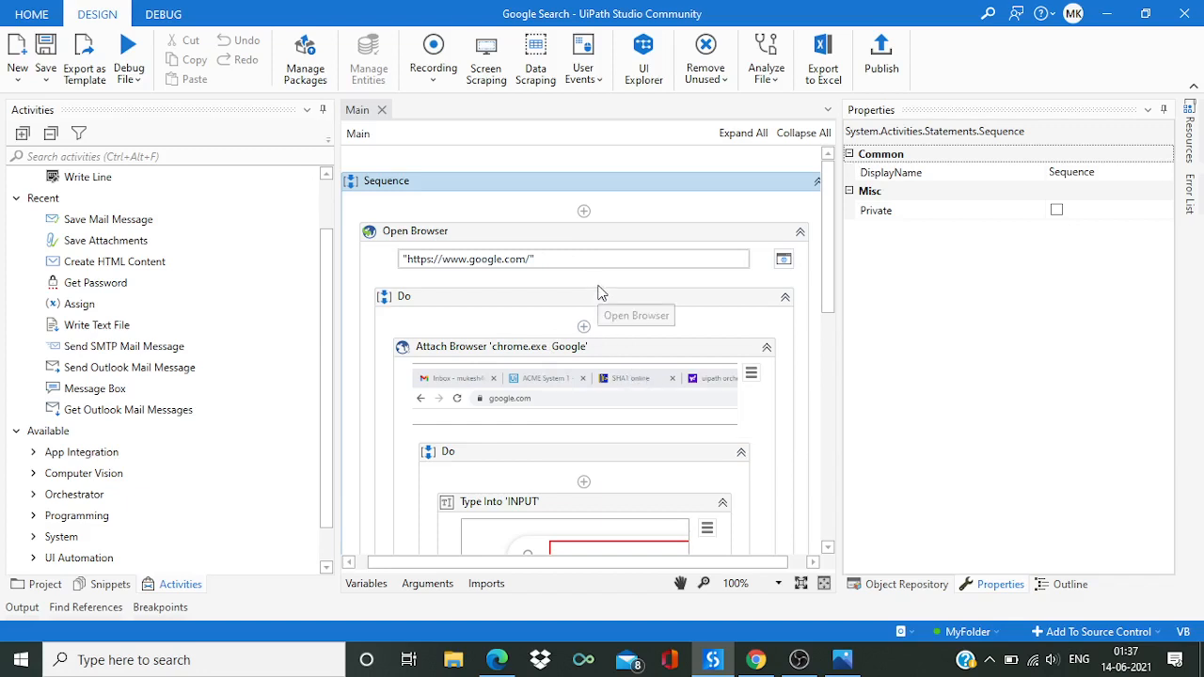
pyautogui.moveTo(673, 544)
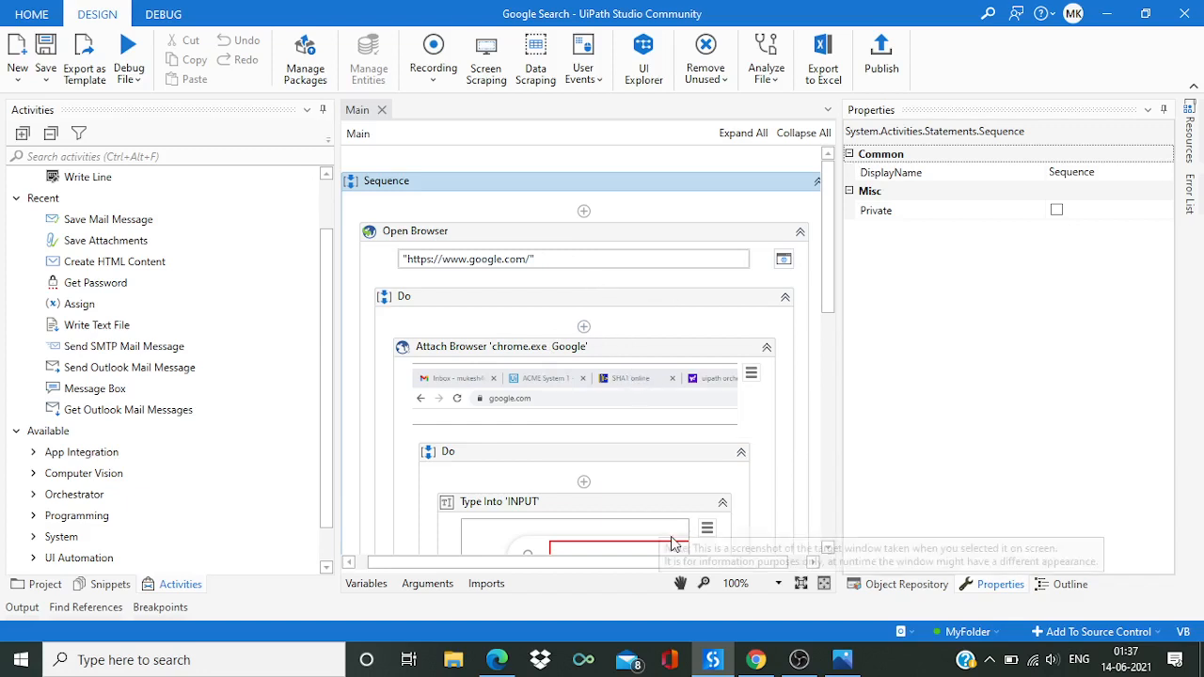
pyautogui.moveTo(757, 659)
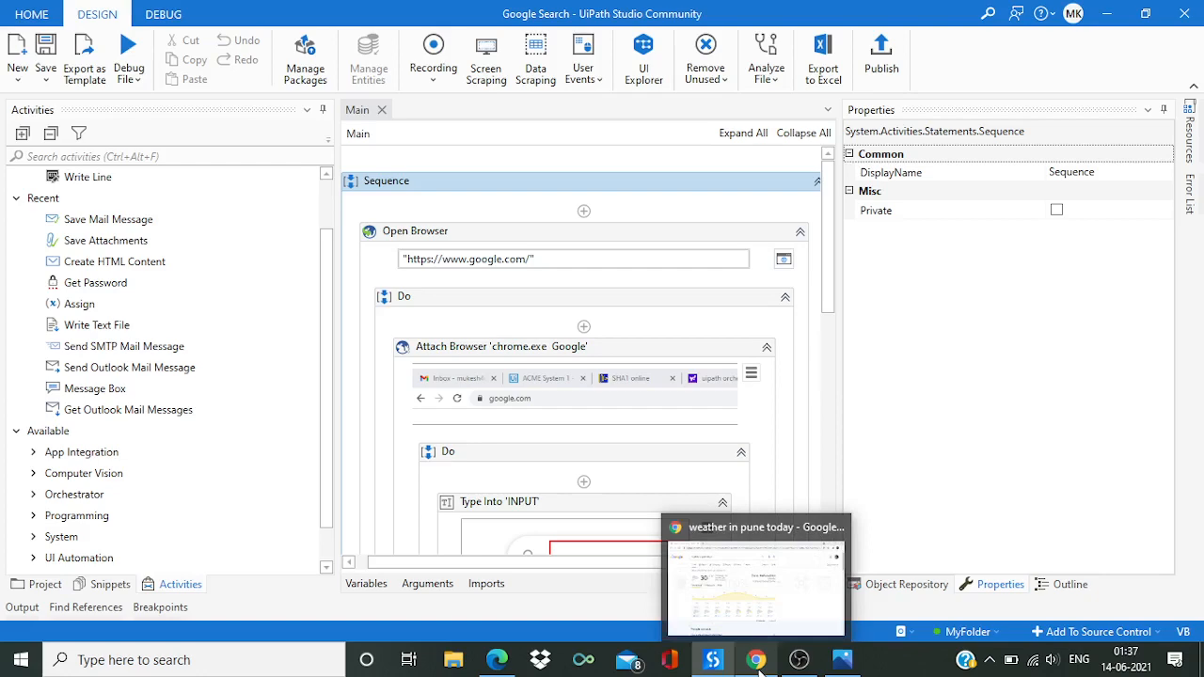
pyautogui.click(756, 658)
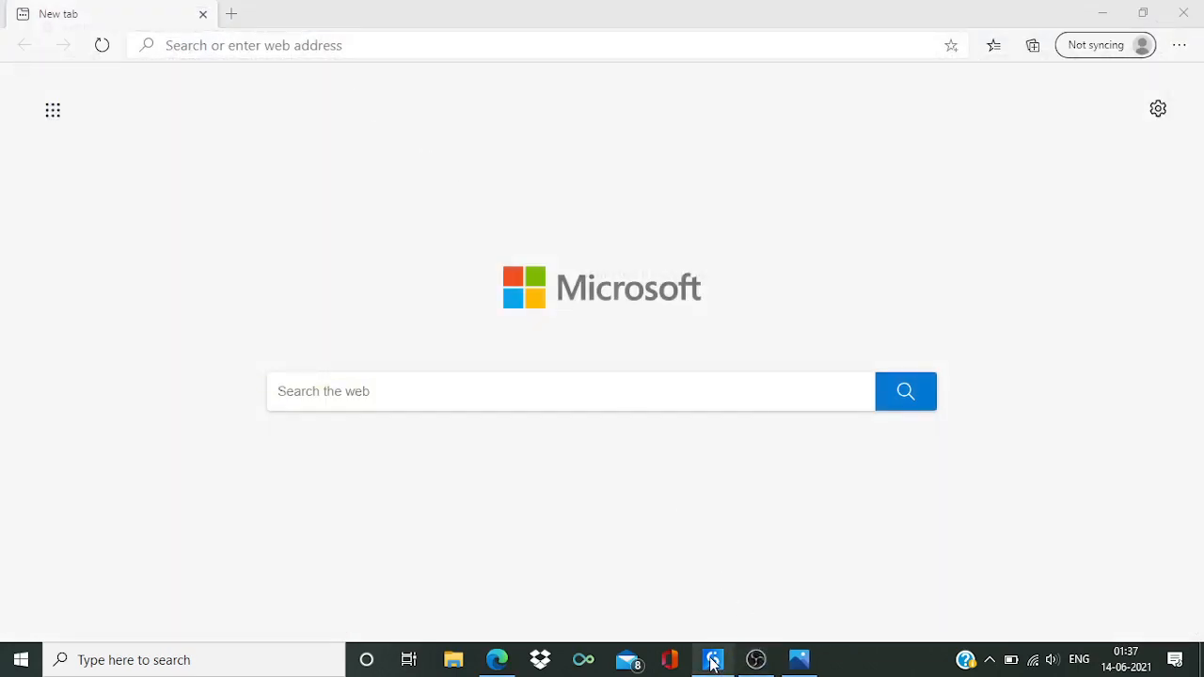
# Bring UiPath Studio with the Google Search workflow back to the front.
pyautogui.click(712, 659)
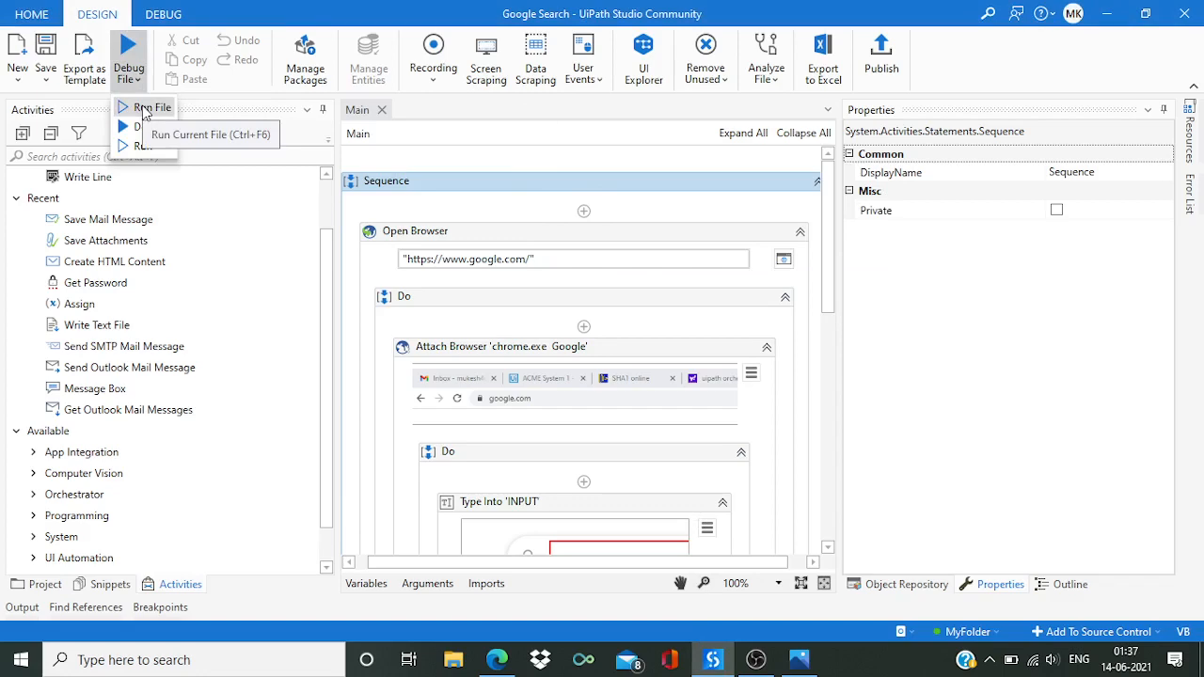
# Run the workflow so the robot searches Pune's weather and a message box shows 30.
pyautogui.click(152, 108)
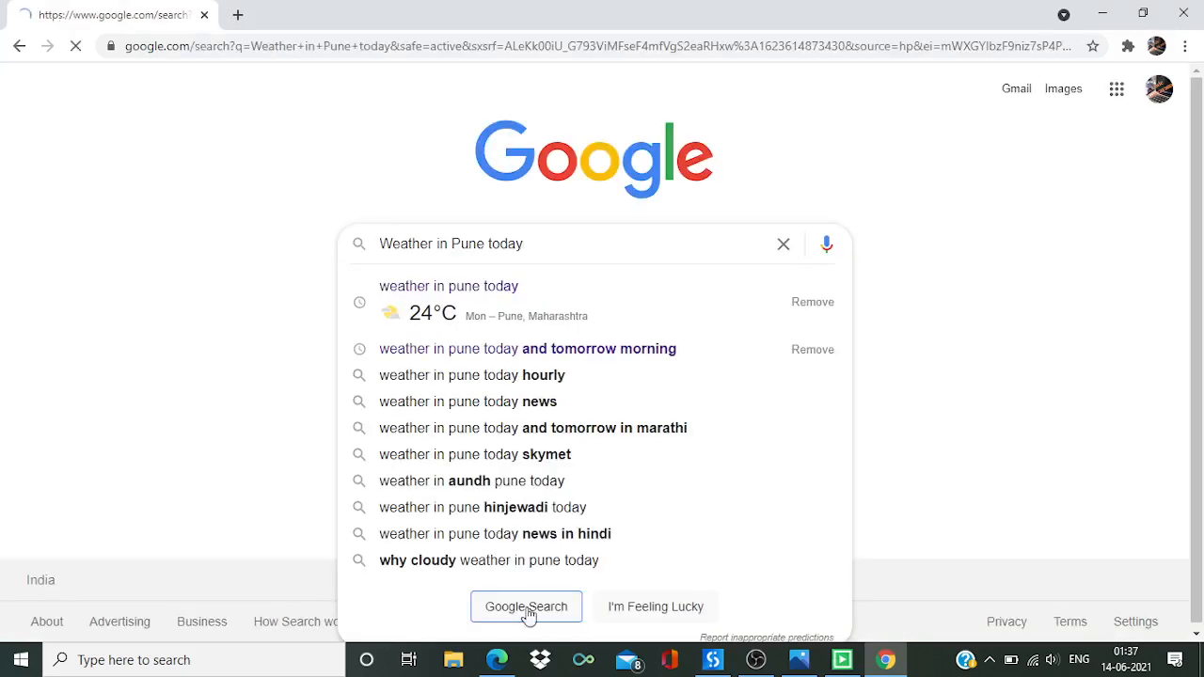
pyautogui.click(527, 606)
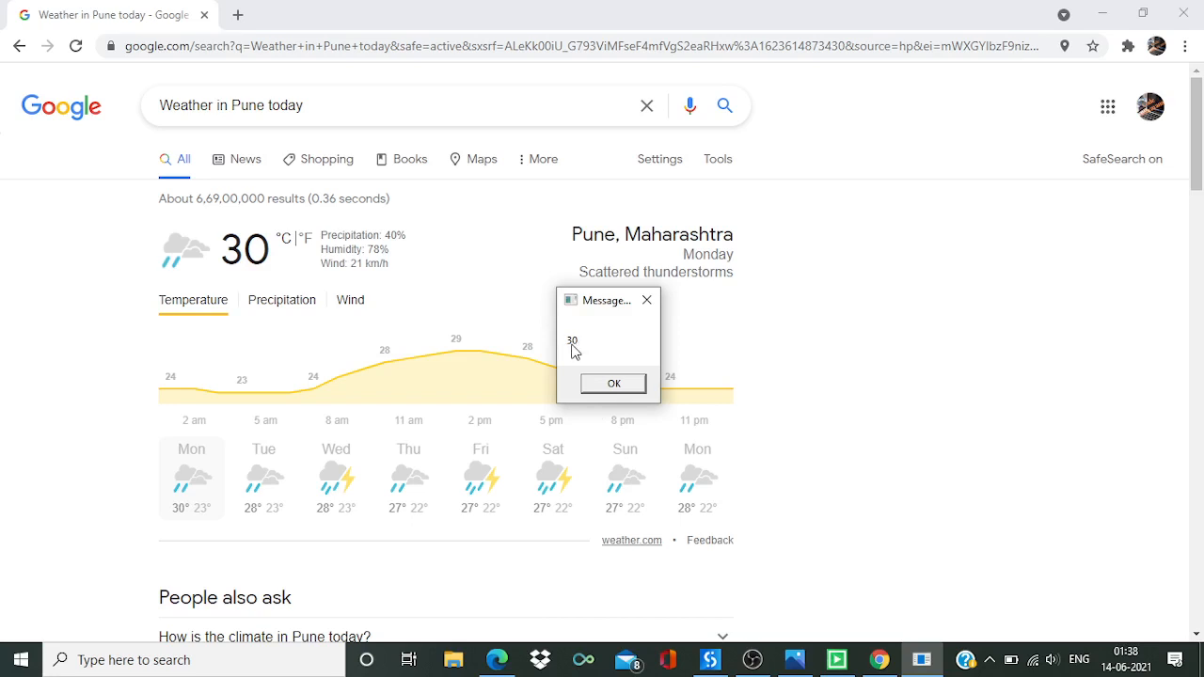
pyautogui.moveTo(591, 348)
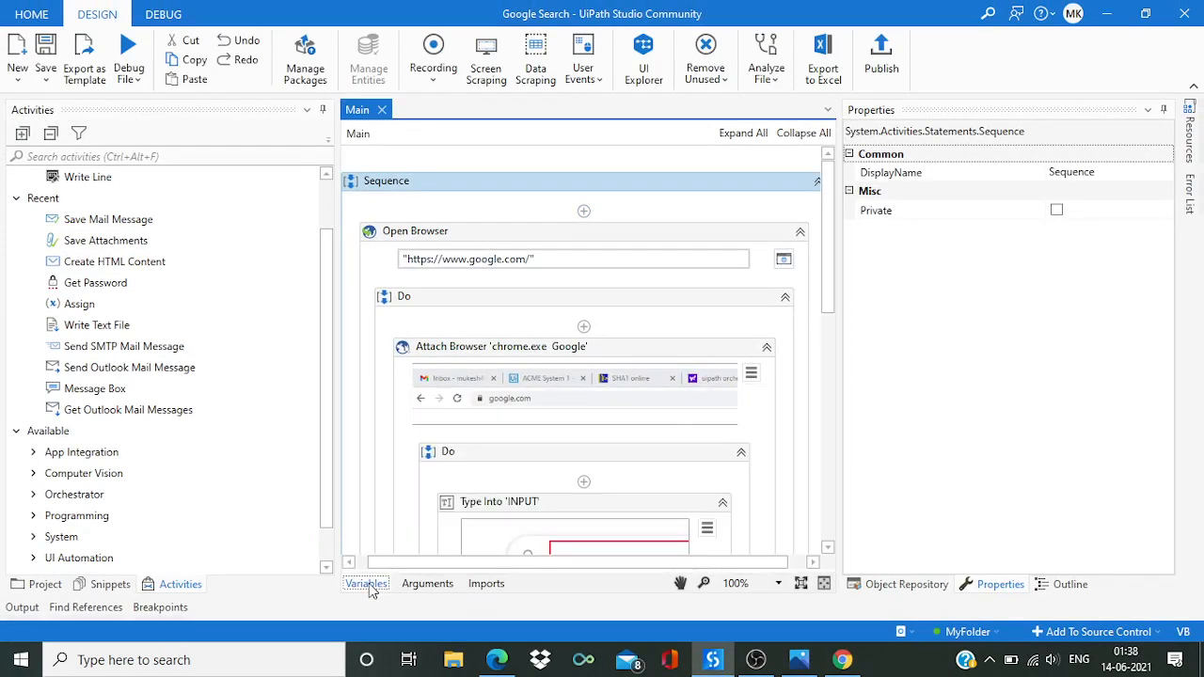
# Set the search_data variable's default to "Weather in Bangalore today" in the Variables panel.
pyautogui.click(365, 583)
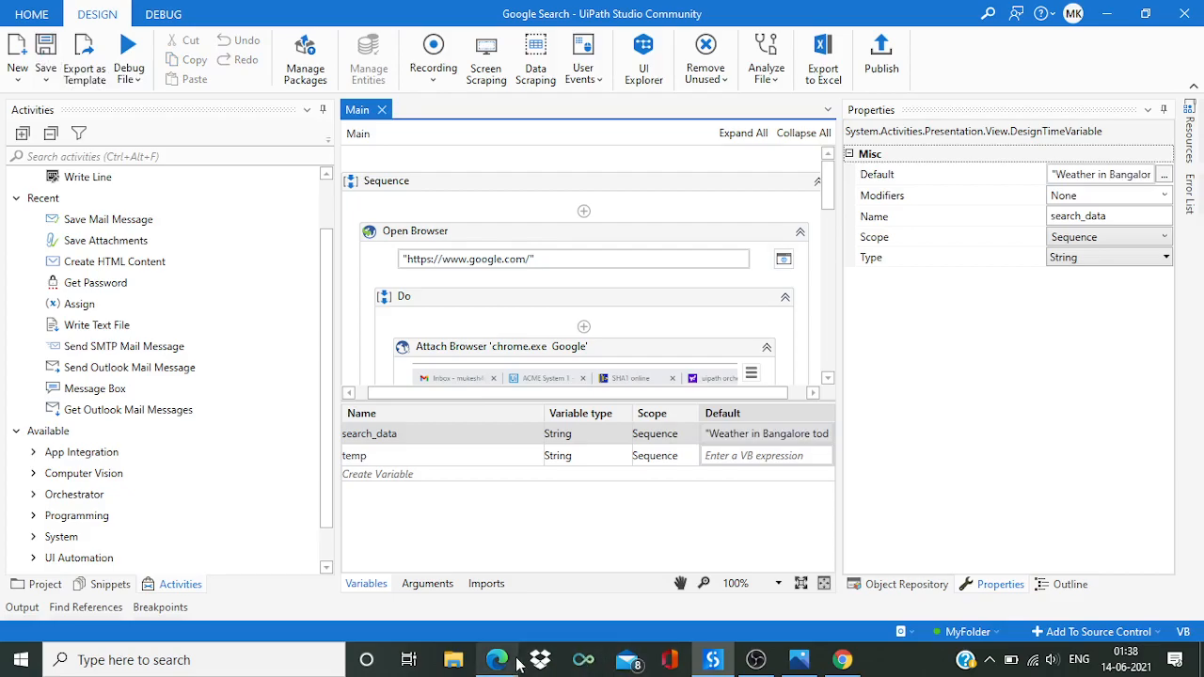
pyautogui.click(497, 659)
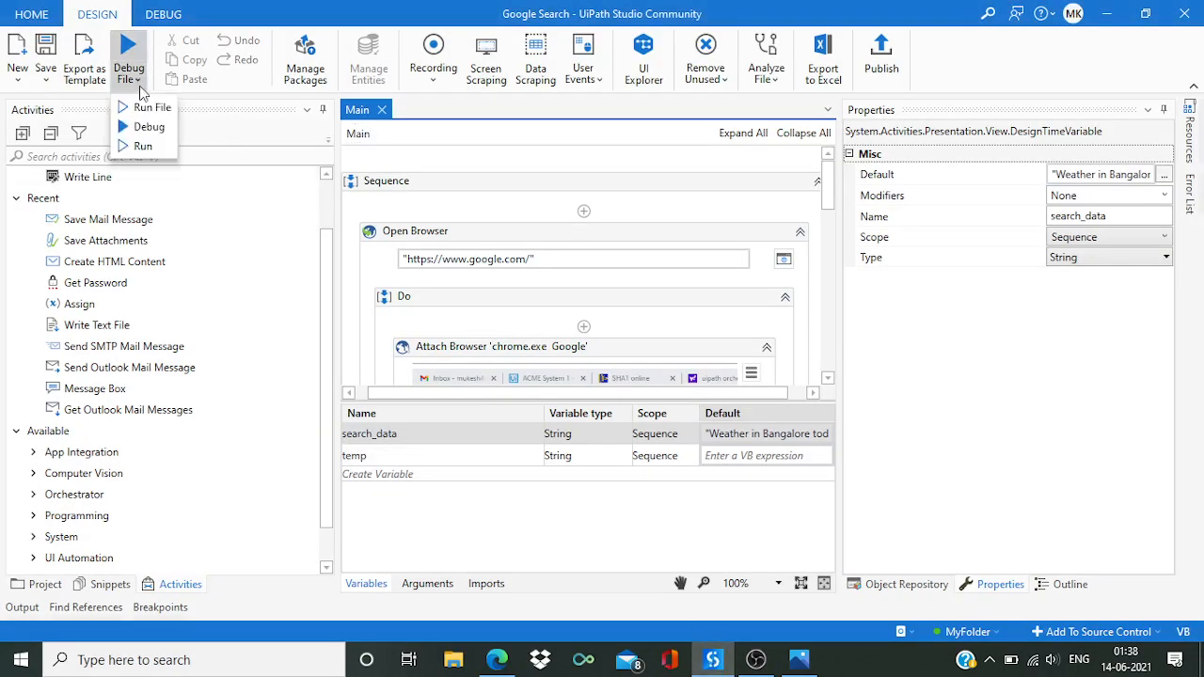
# Rerun the workflow so the robot searches Bangalore's weather and a message box shows 26.
pyautogui.click(151, 106)
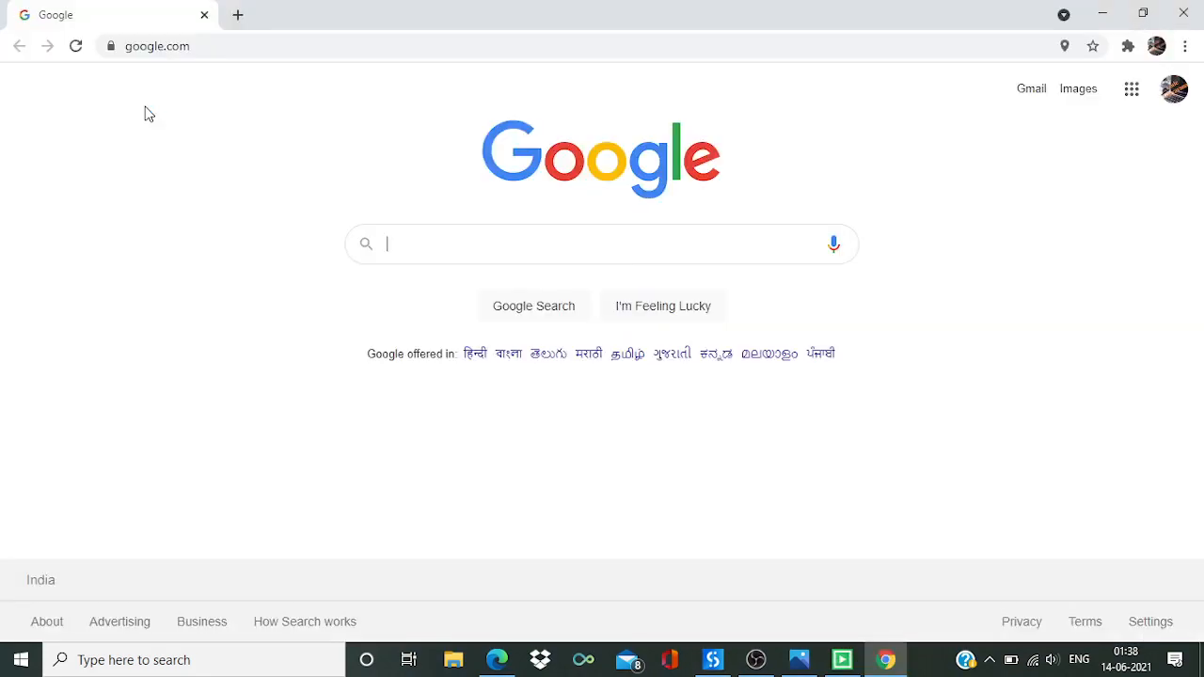
pyautogui.write('Weather in Bangalore today')
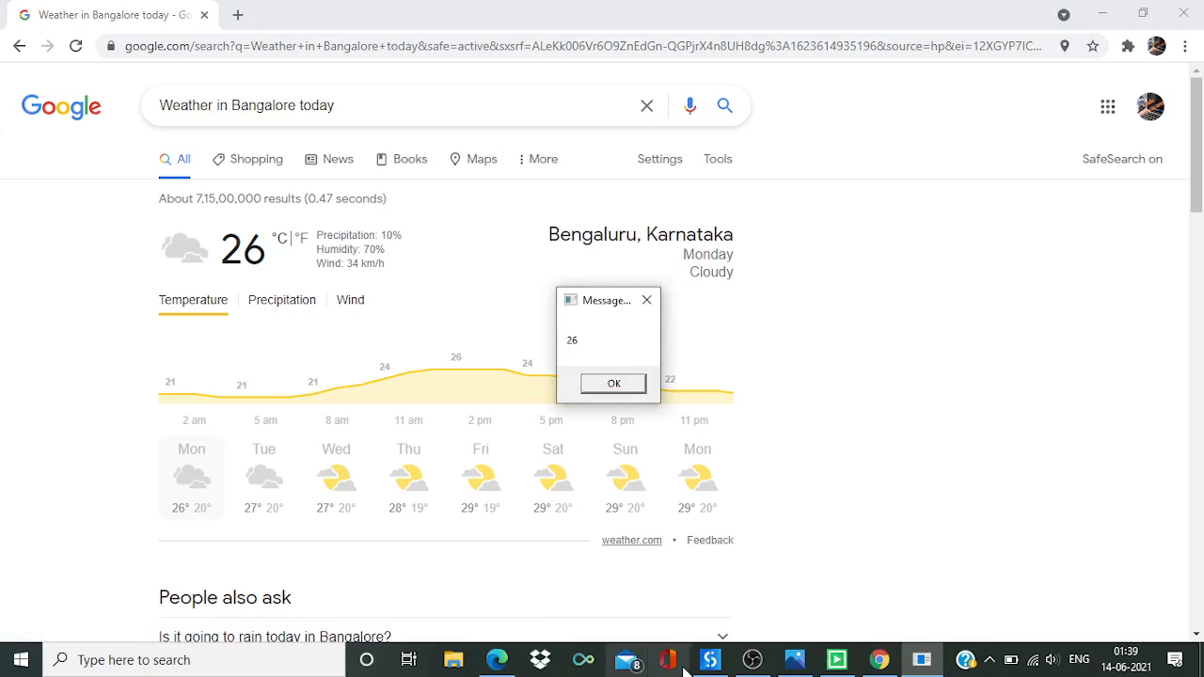
pyautogui.moveTo(584, 342)
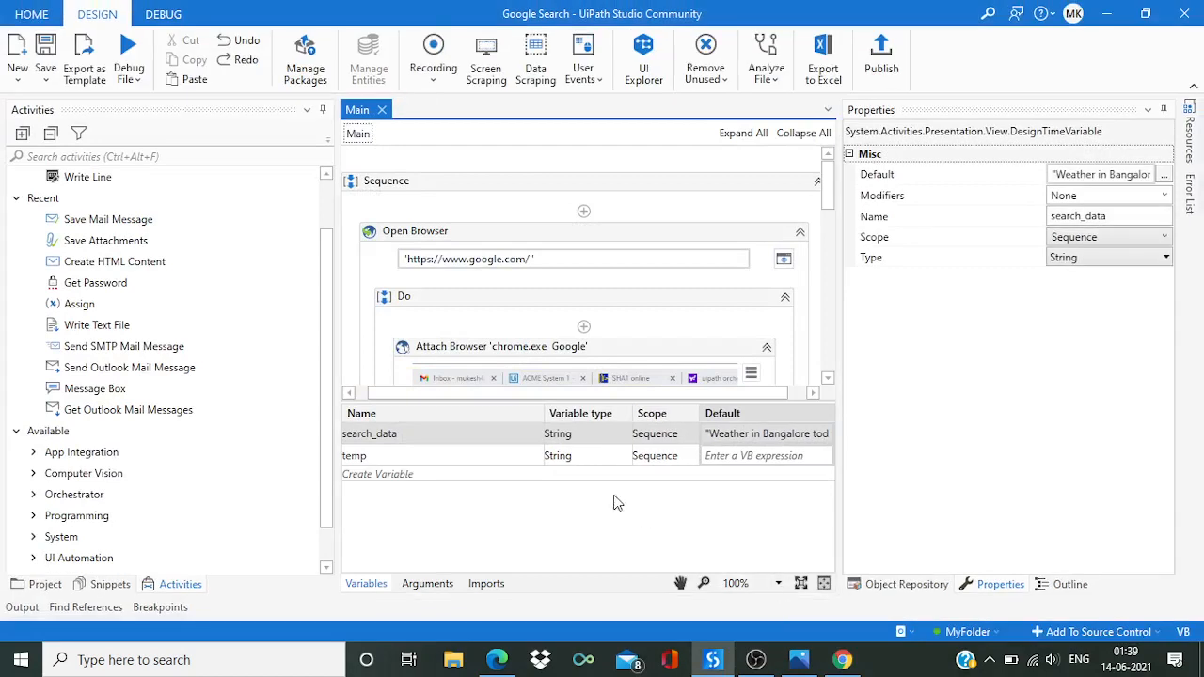
pyautogui.moveTo(533, 290)
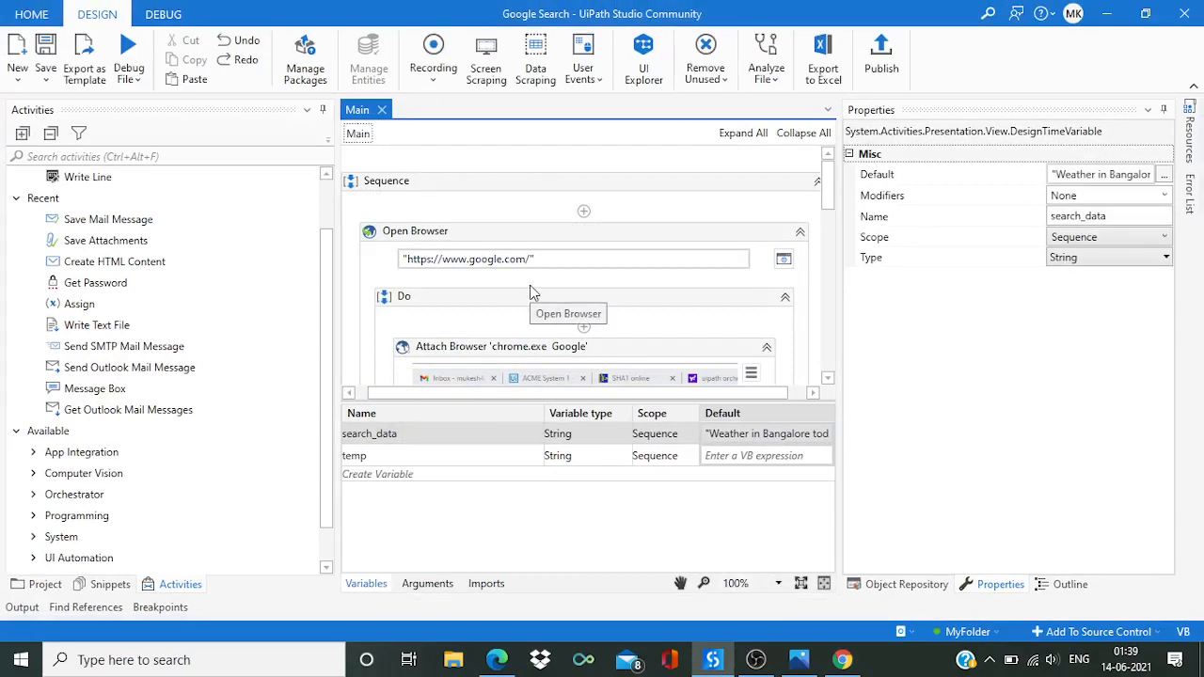
pyautogui.moveTo(612, 277)
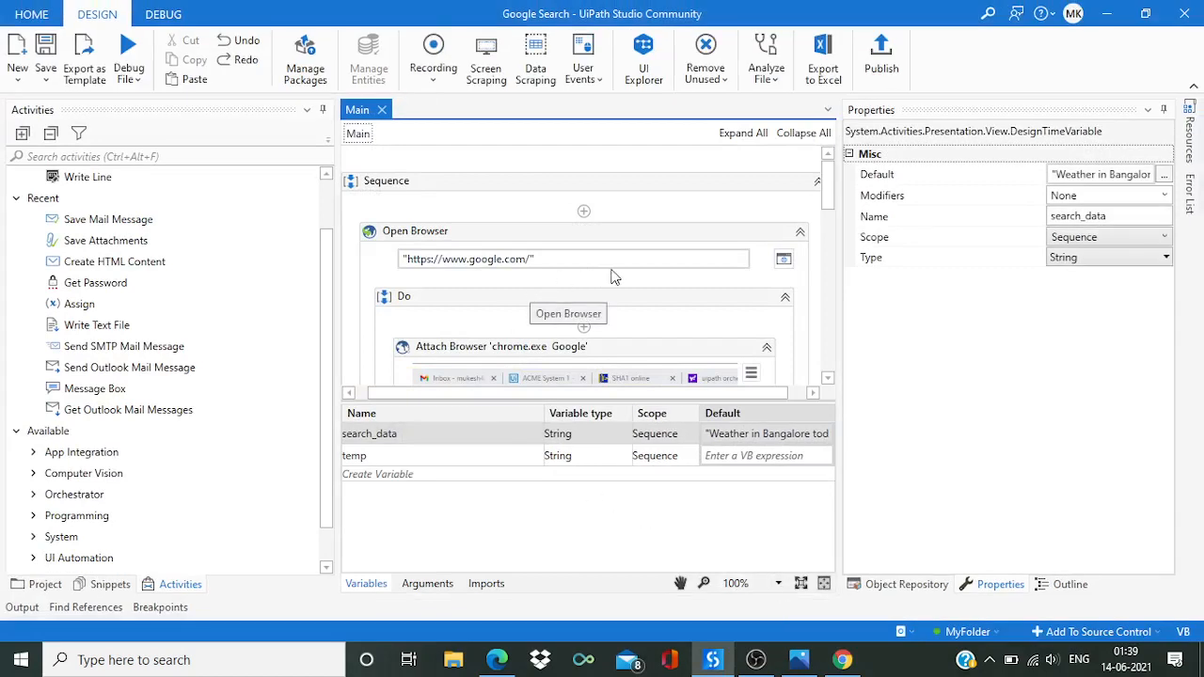
pyautogui.moveTo(516, 230)
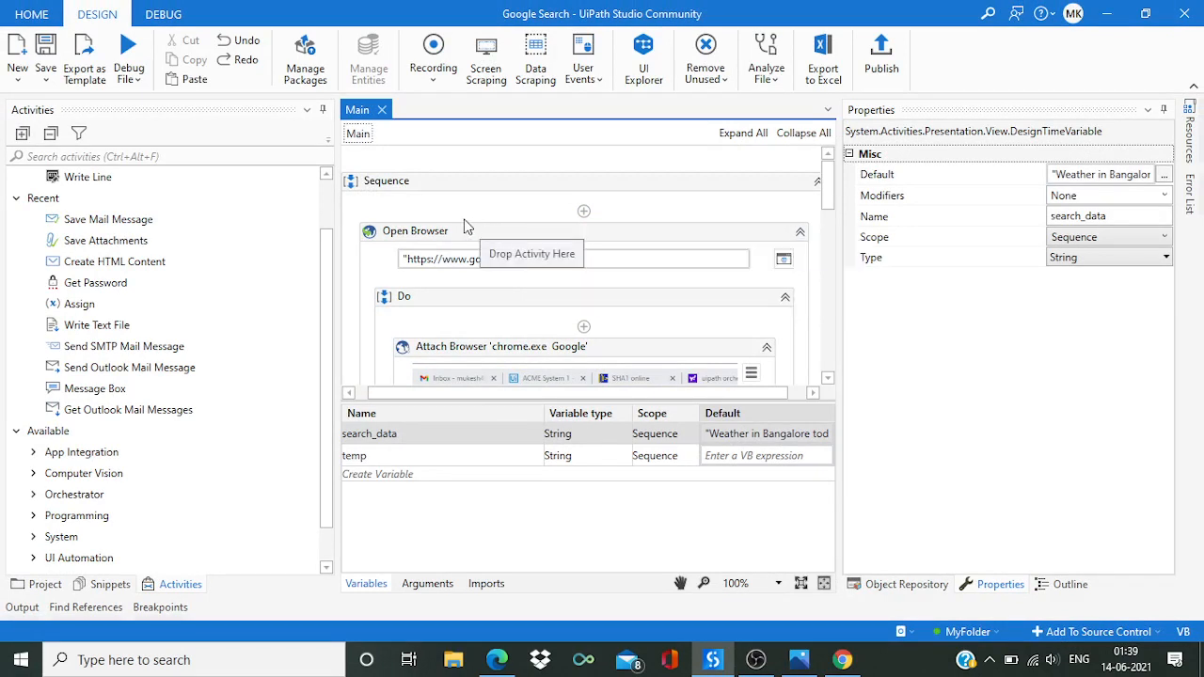
pyautogui.moveTo(482, 233)
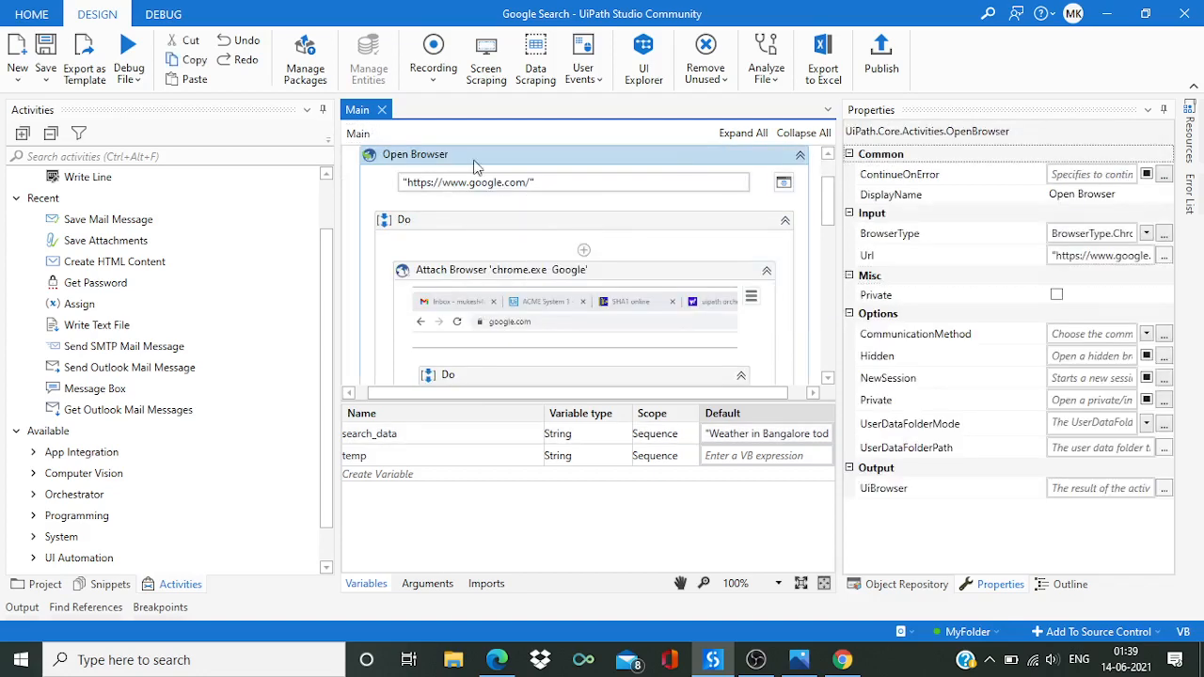
pyautogui.moveTo(555, 173)
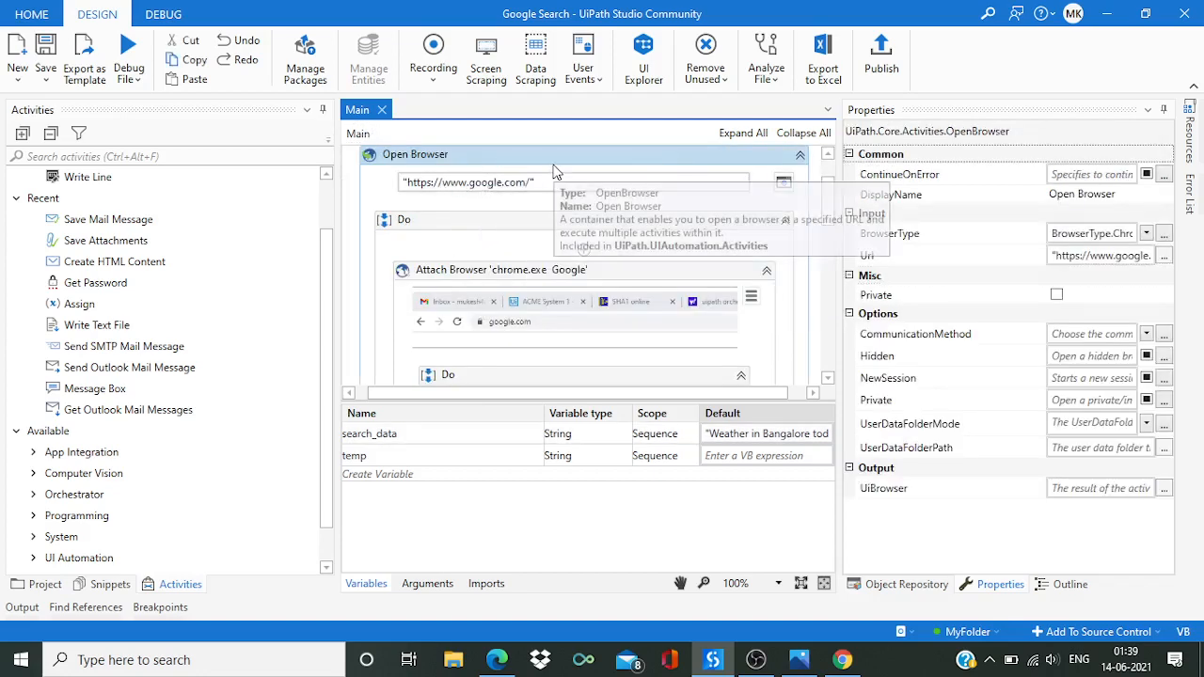
pyautogui.moveTo(478, 205)
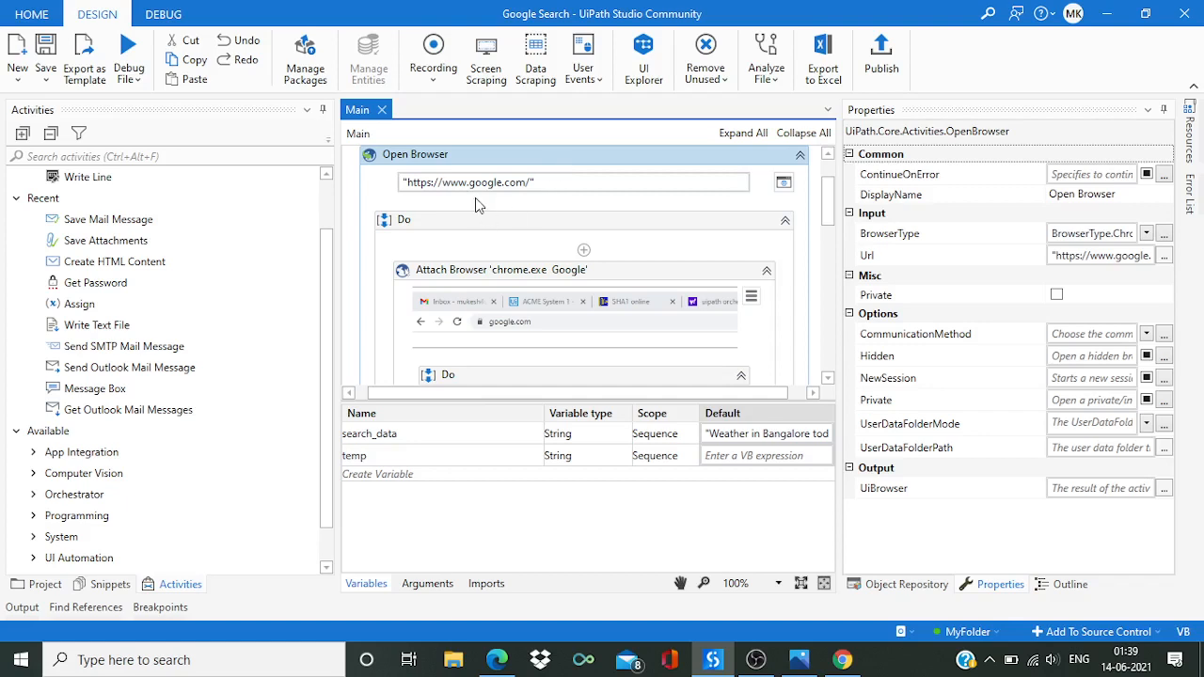
pyautogui.moveTo(1091, 256)
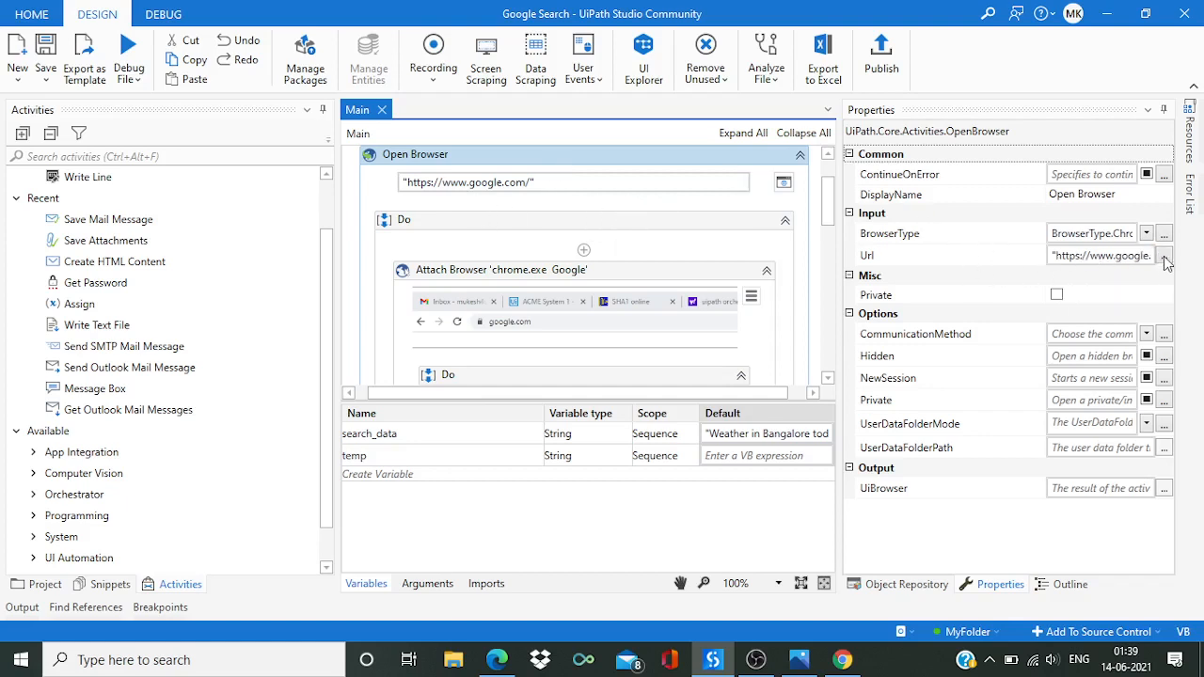
pyautogui.click(1165, 256)
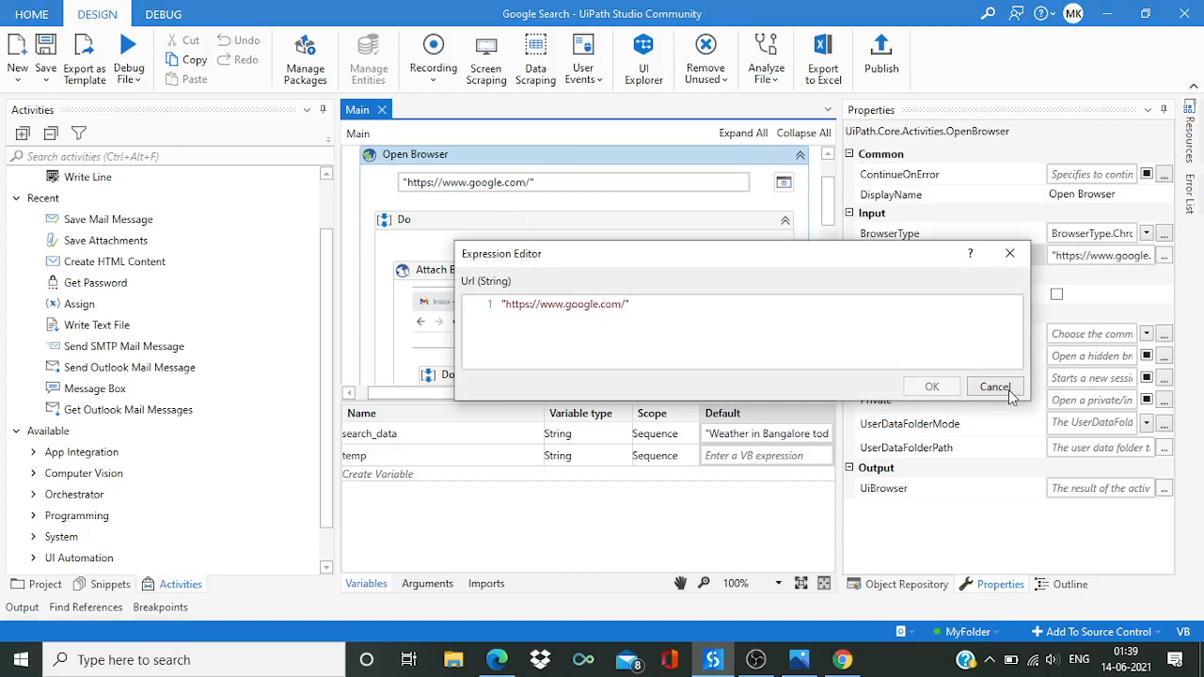
pyautogui.click(994, 388)
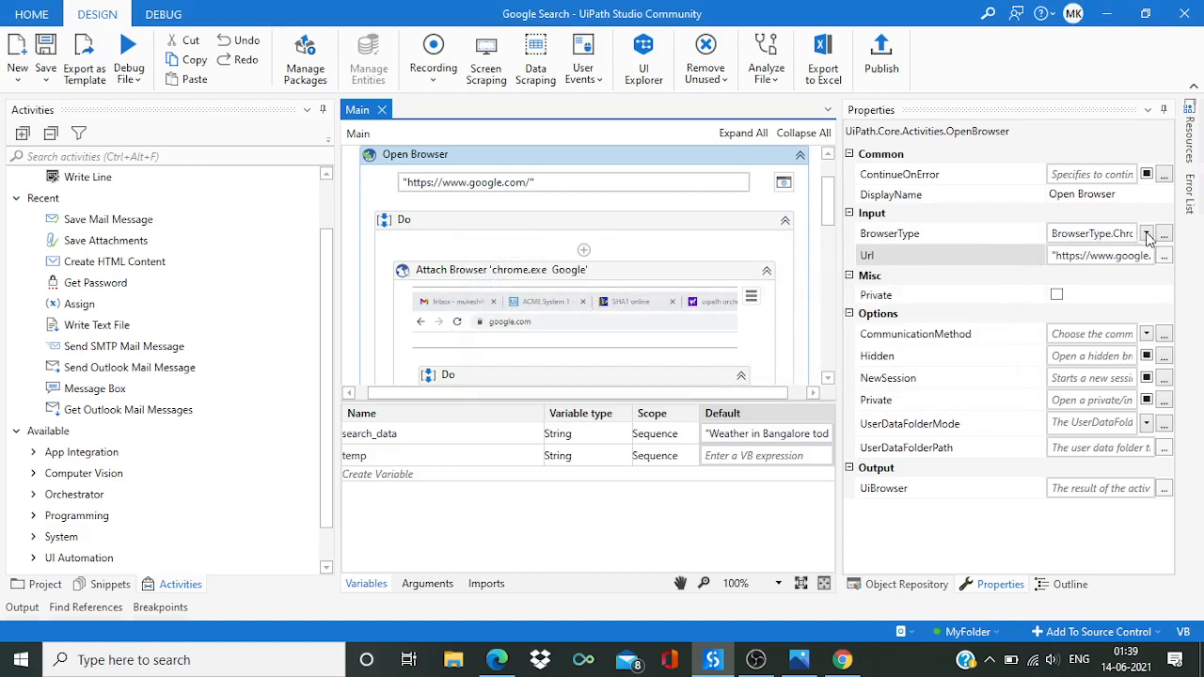
pyautogui.click(1148, 234)
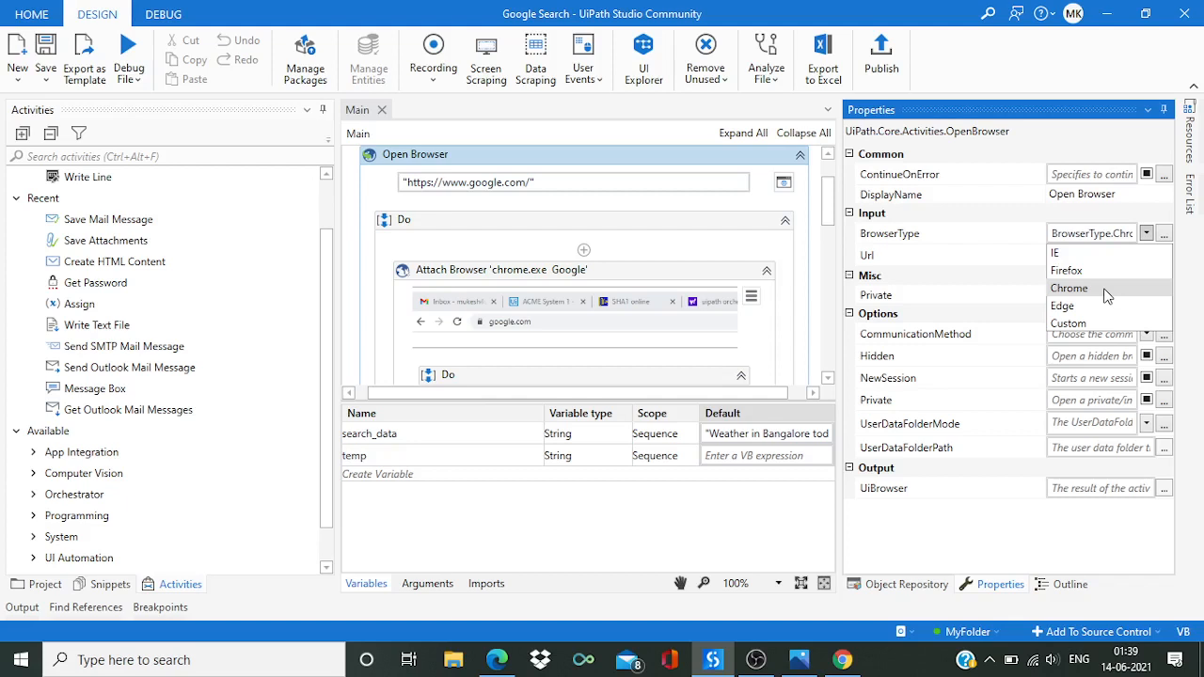
pyautogui.moveTo(952, 249)
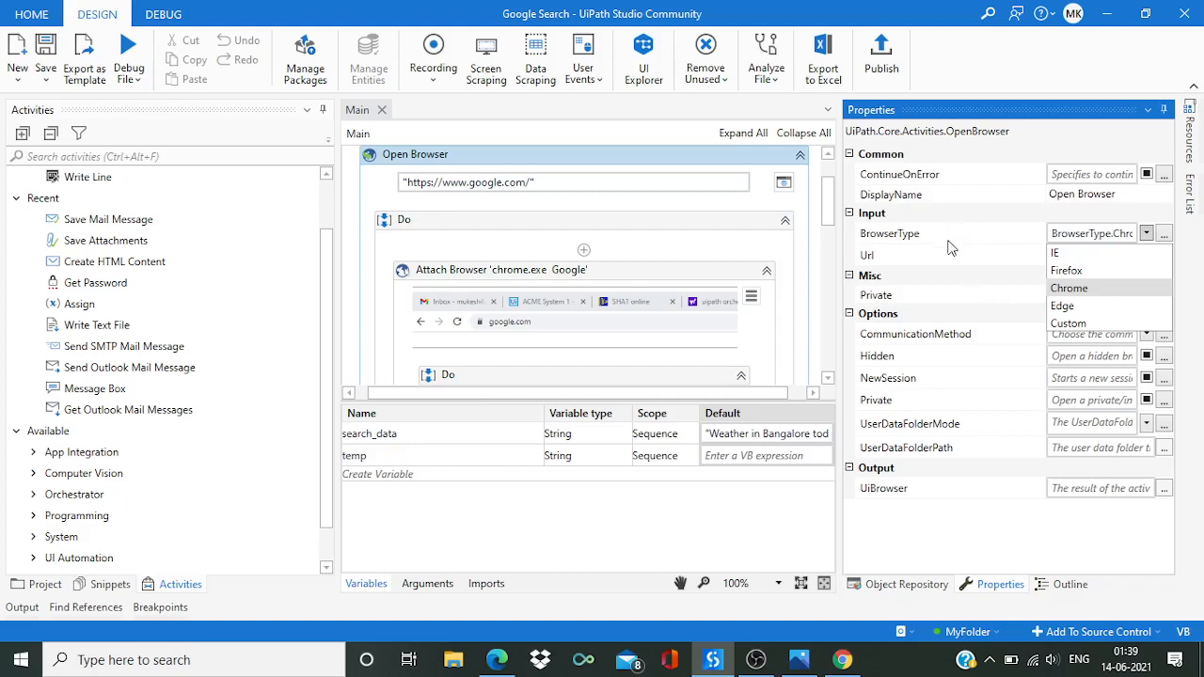
pyautogui.moveTo(832, 273)
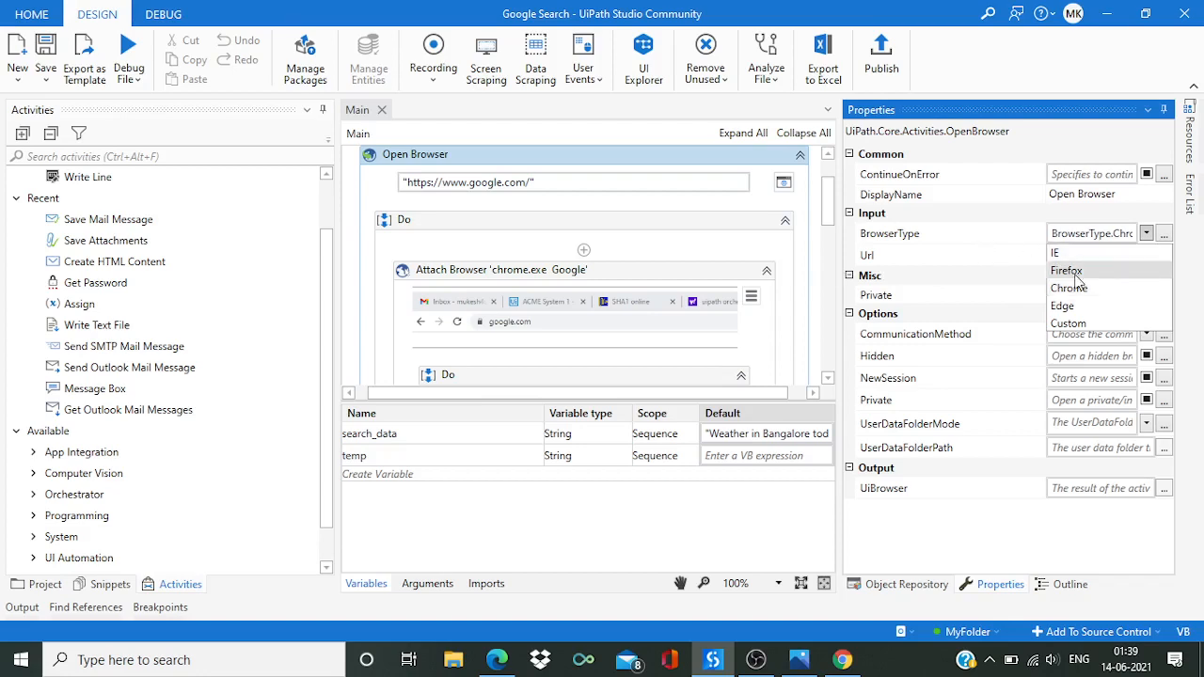
pyautogui.click(1069, 286)
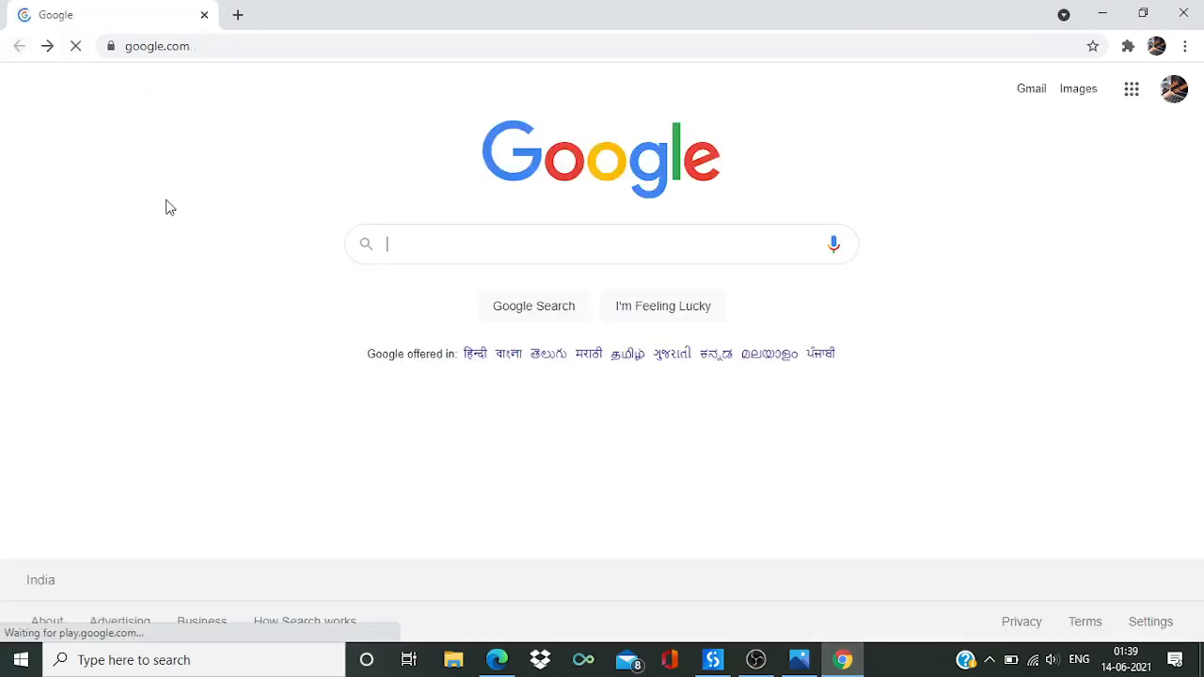
pyautogui.moveTo(264, 83)
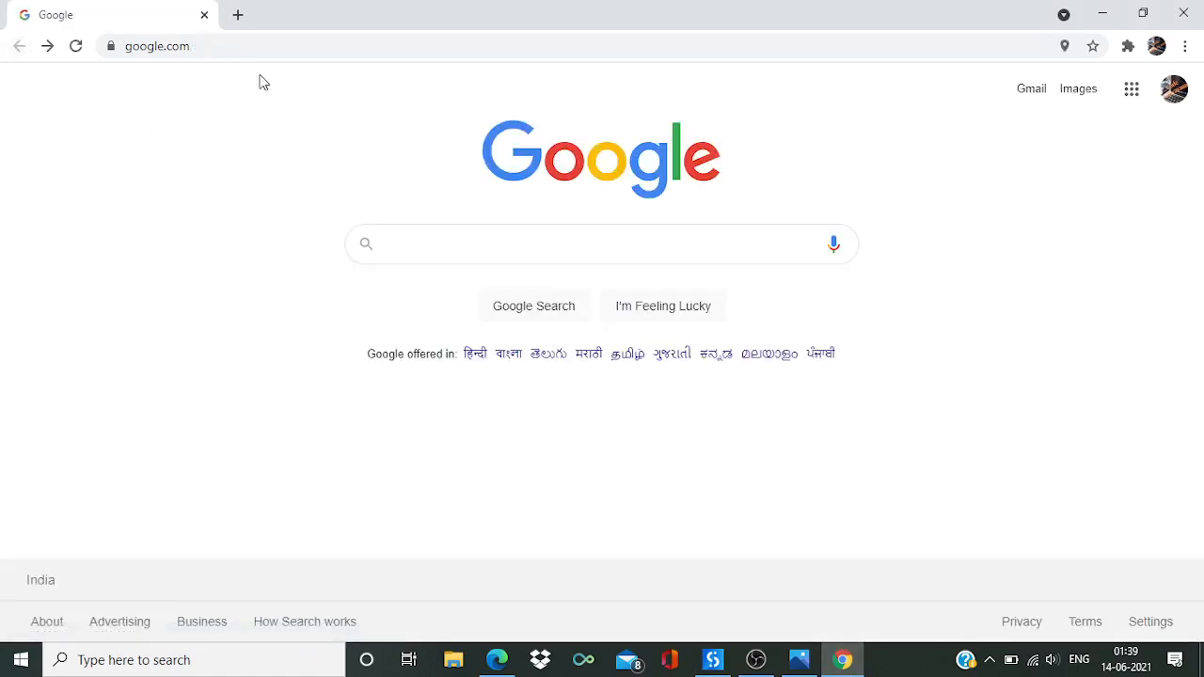
pyautogui.moveTo(135, 124)
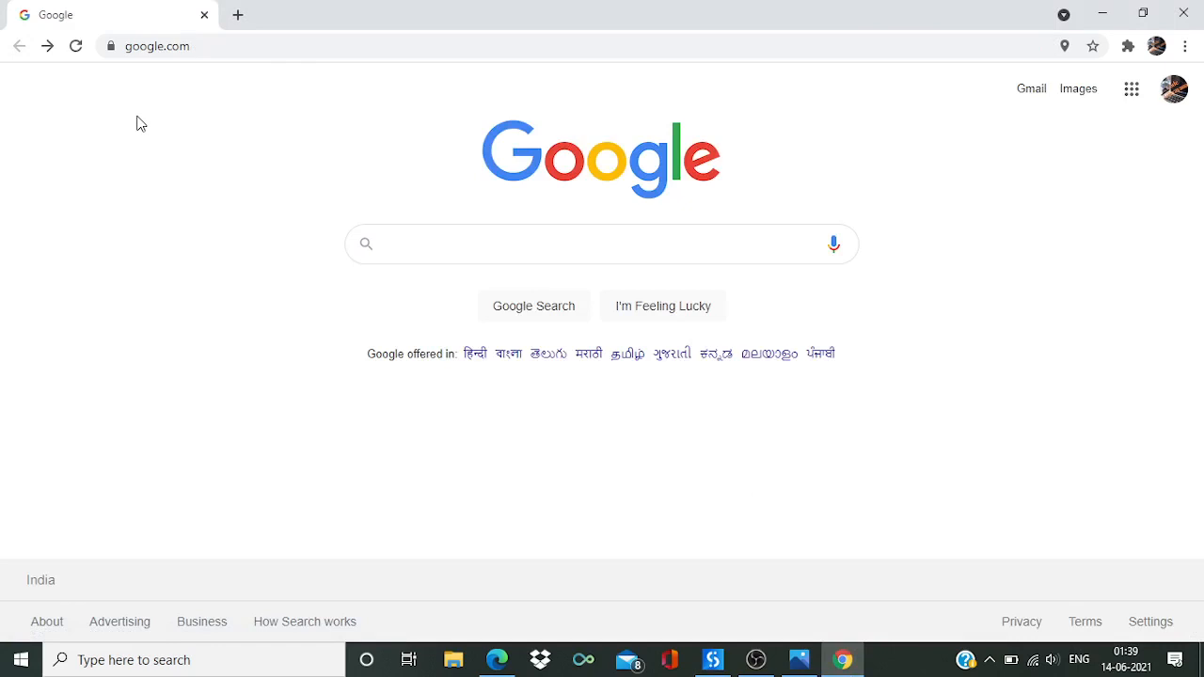
pyautogui.moveTo(313, 206)
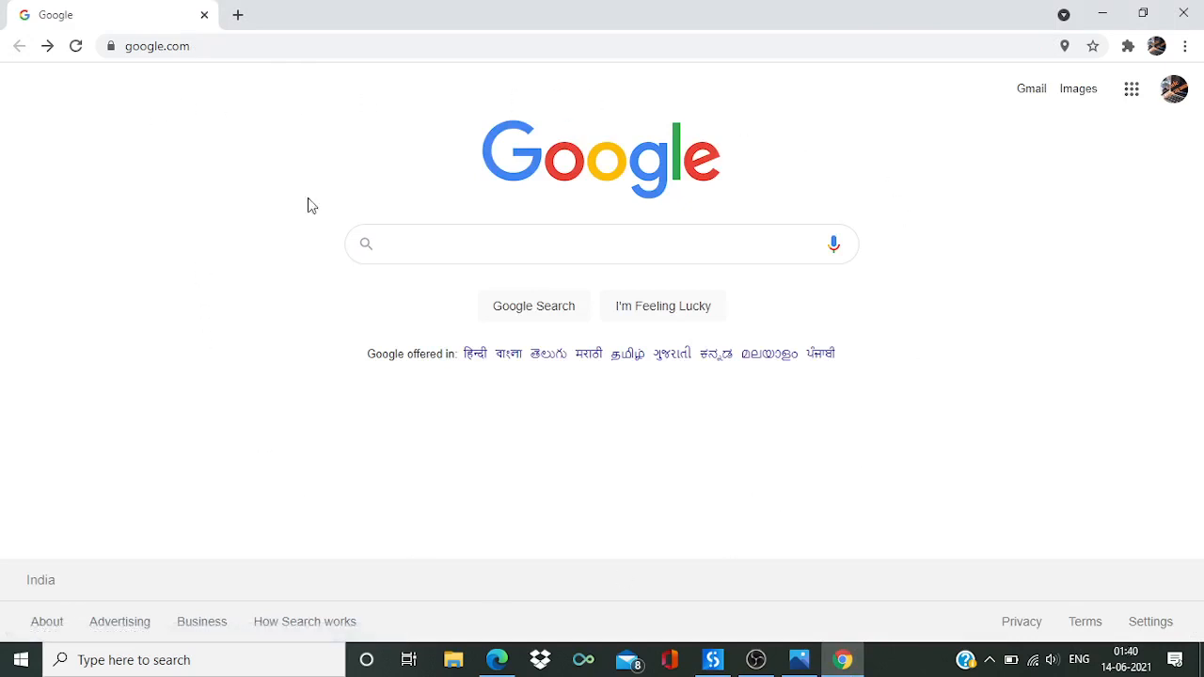
pyautogui.moveTo(817, 652)
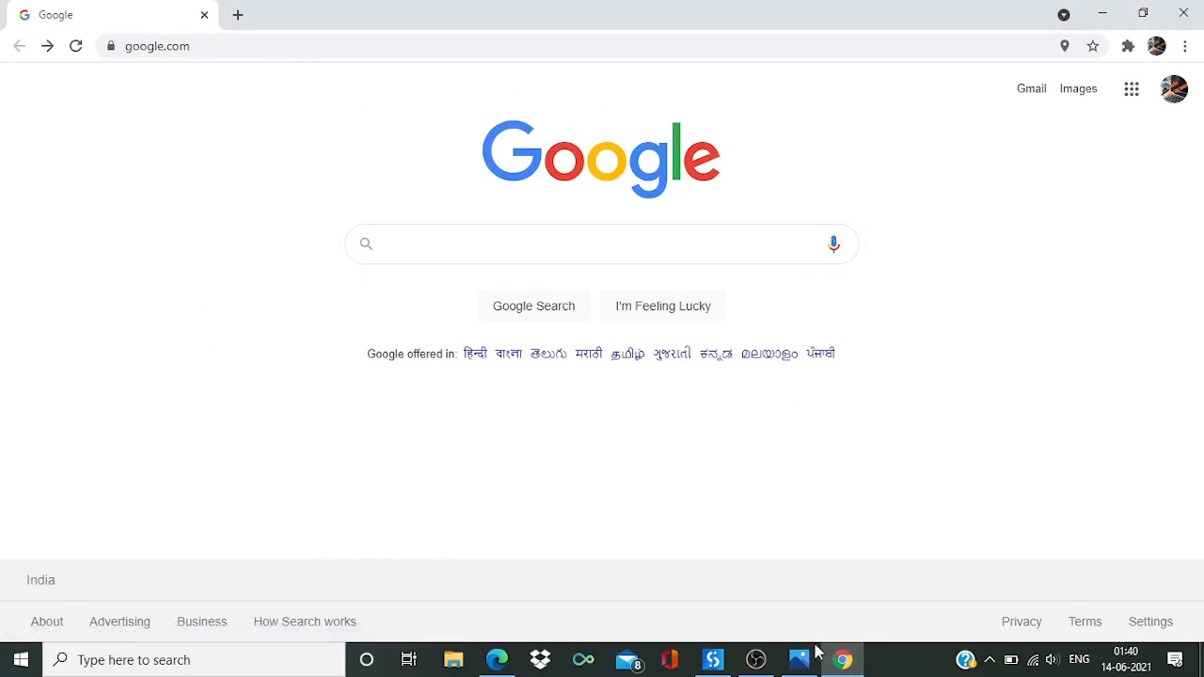
# With google.com loaded in Chrome, switch back to the UiPath workflow.
pyautogui.click(713, 658)
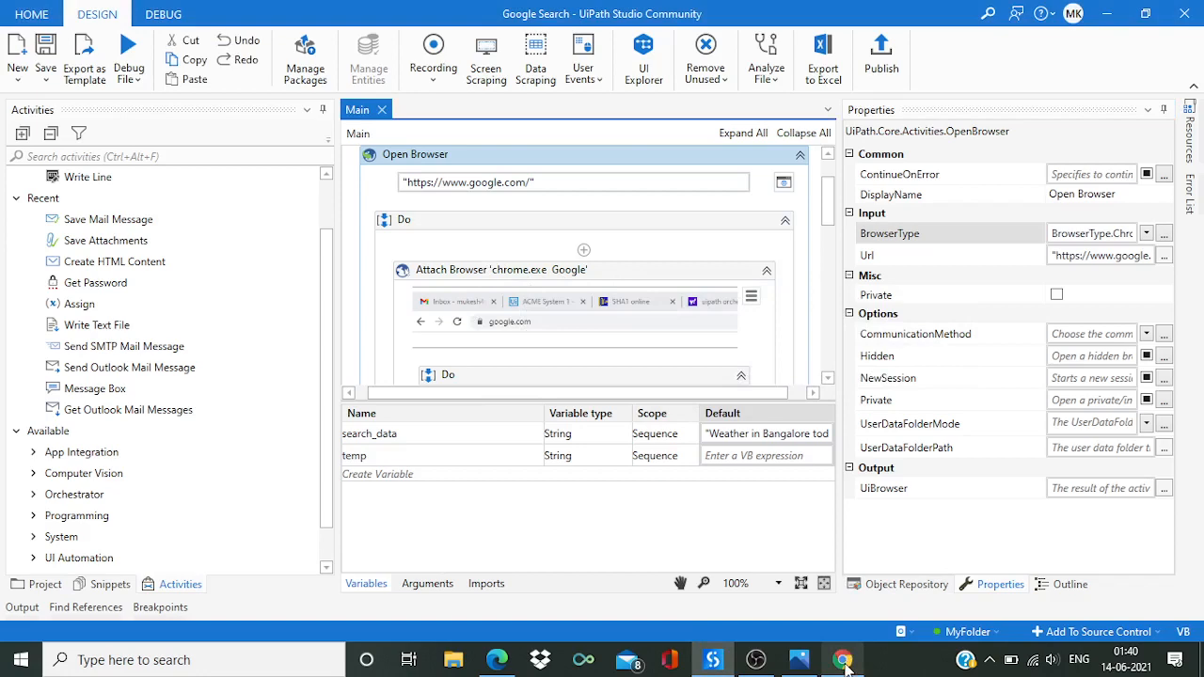
pyautogui.click(843, 659)
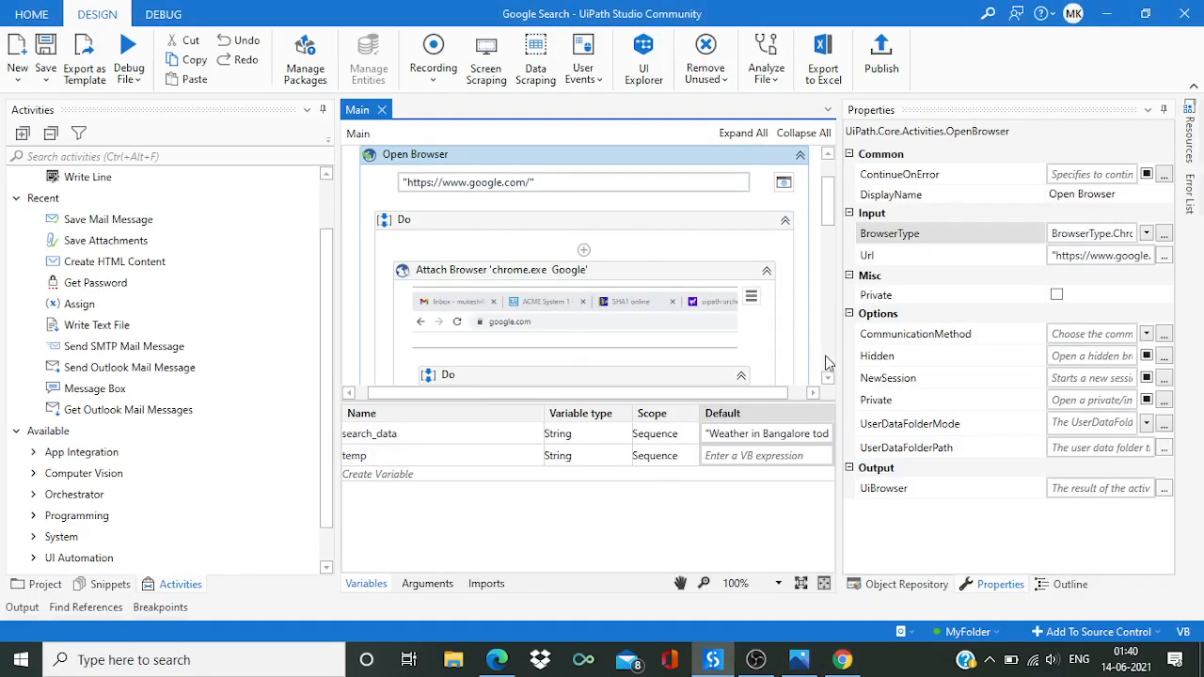
pyautogui.scroll(-3)
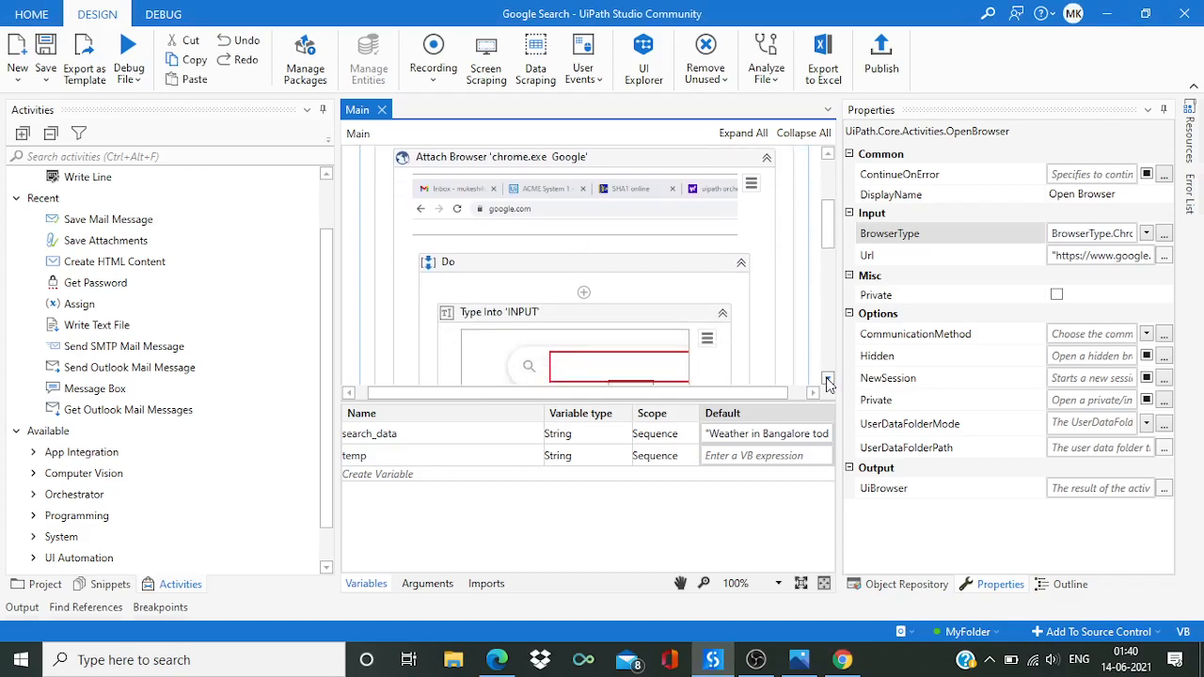
pyautogui.moveTo(583, 187)
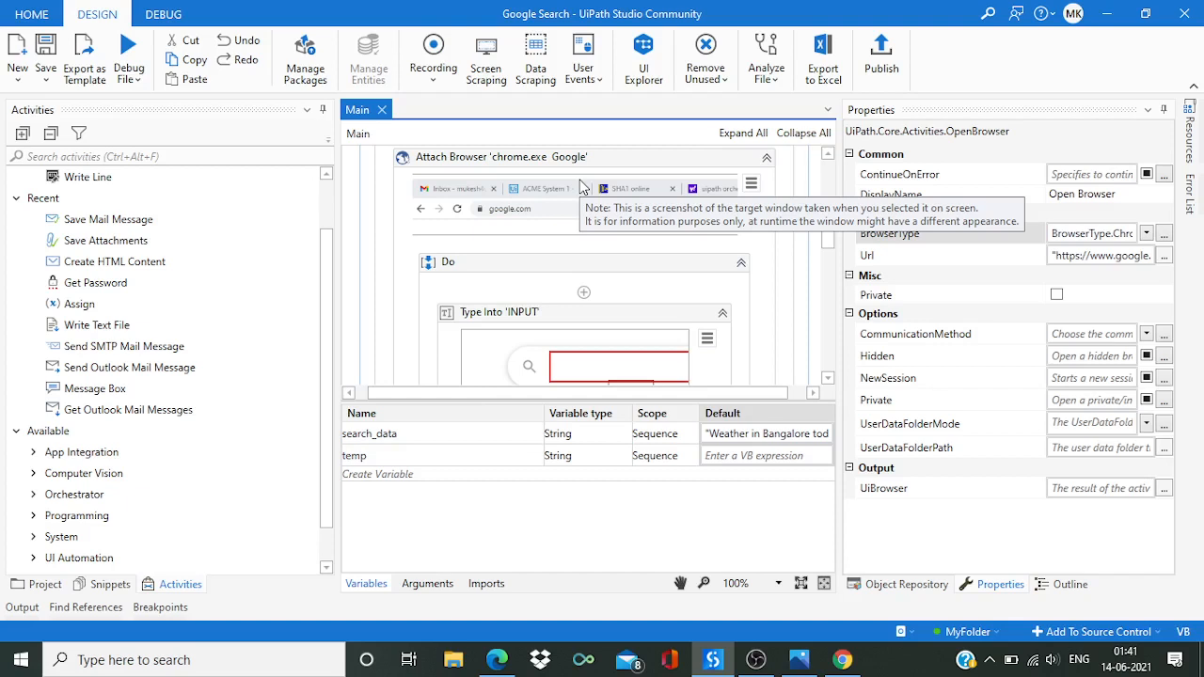
pyautogui.moveTo(504, 201)
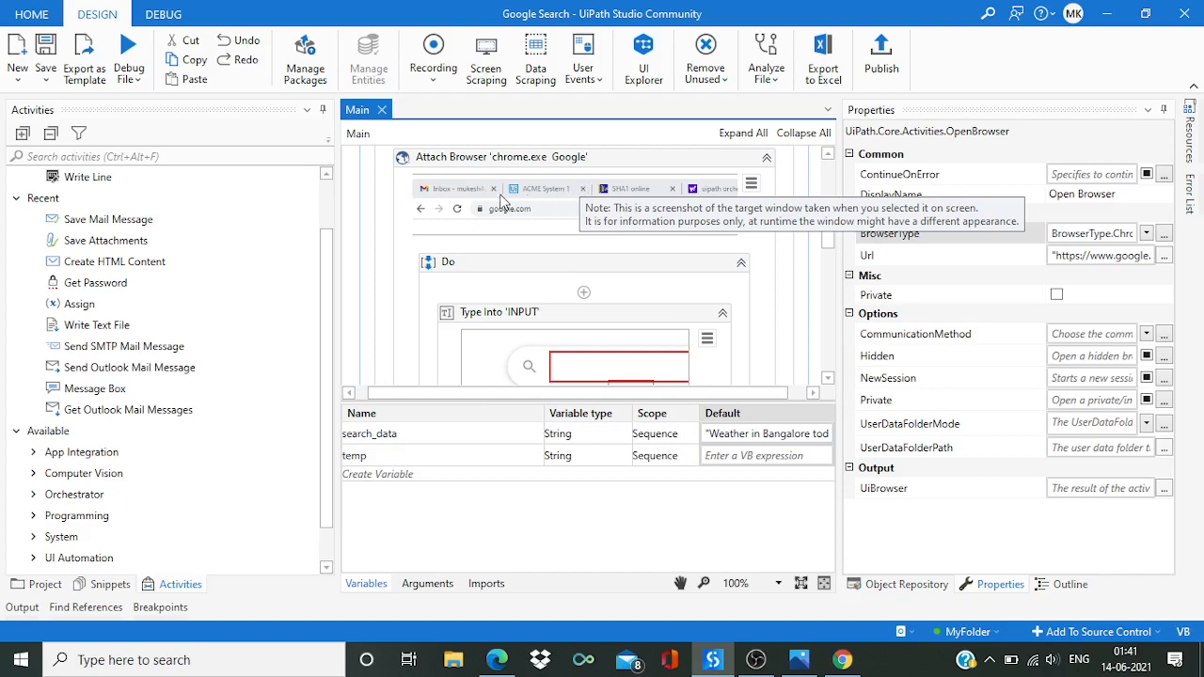
pyautogui.moveTo(697, 180)
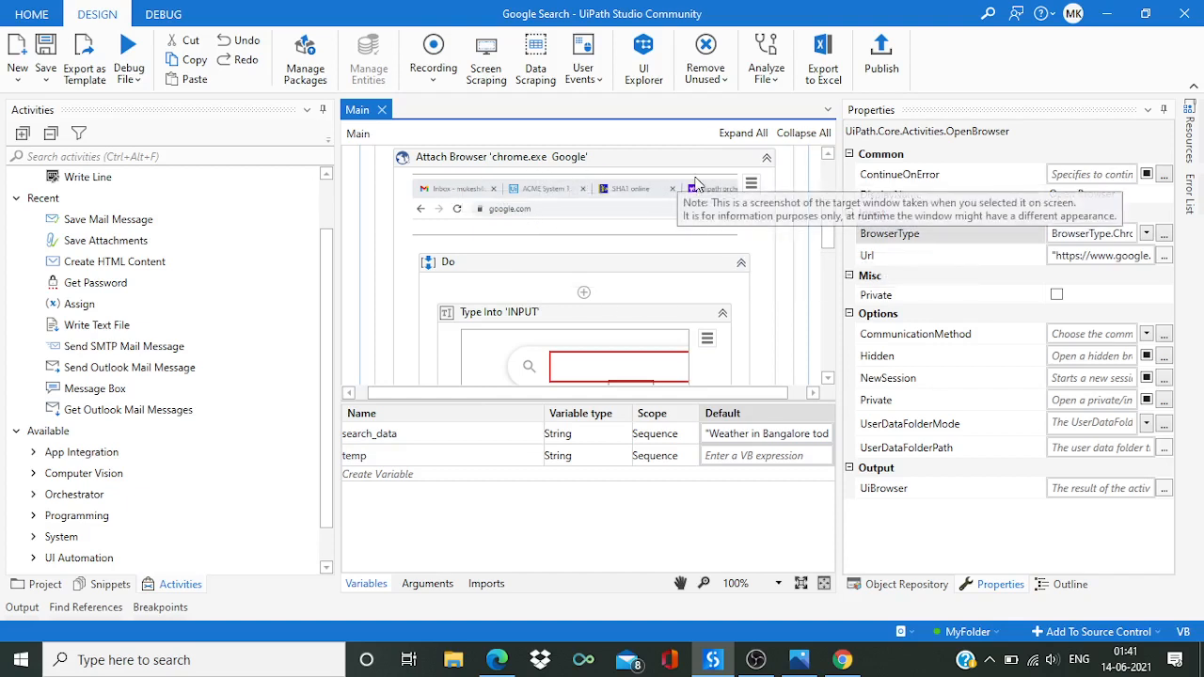
pyautogui.moveTo(606, 248)
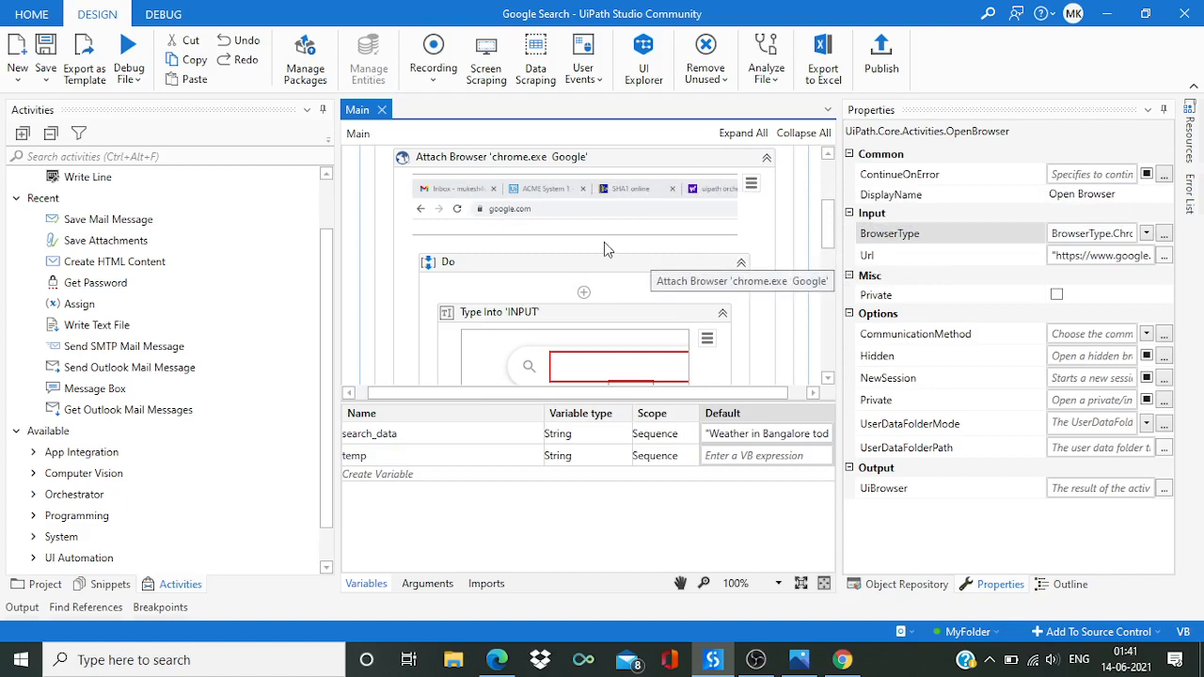
pyautogui.moveTo(619, 241)
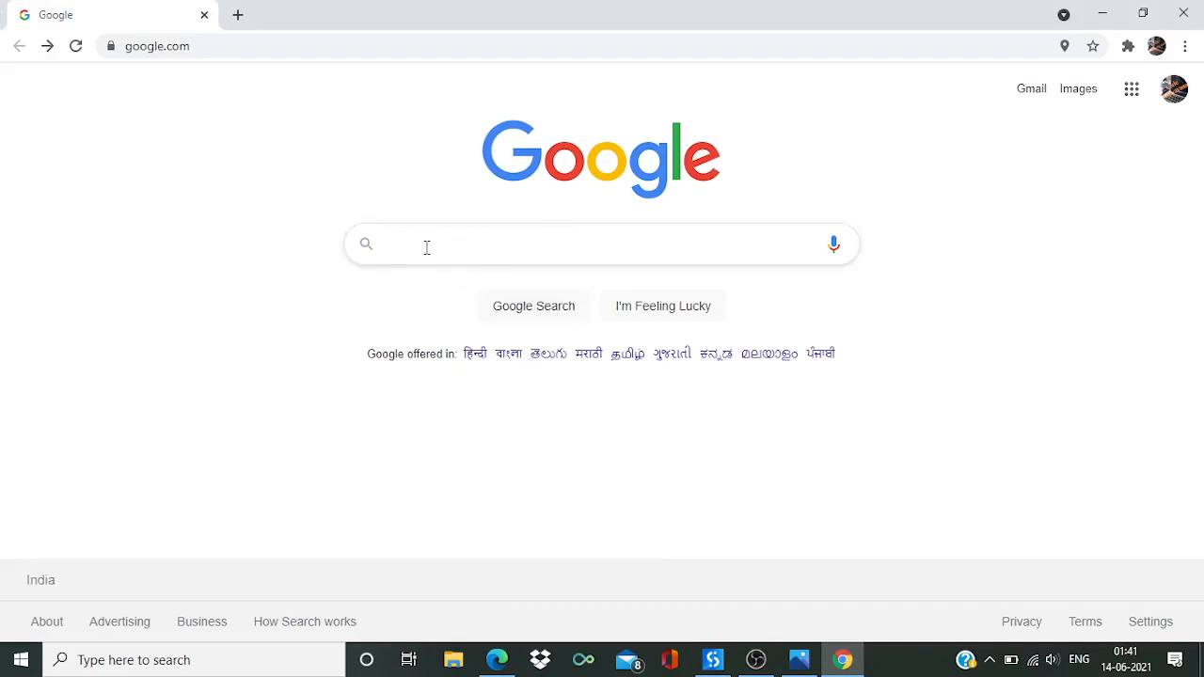
pyautogui.moveTo(493, 242)
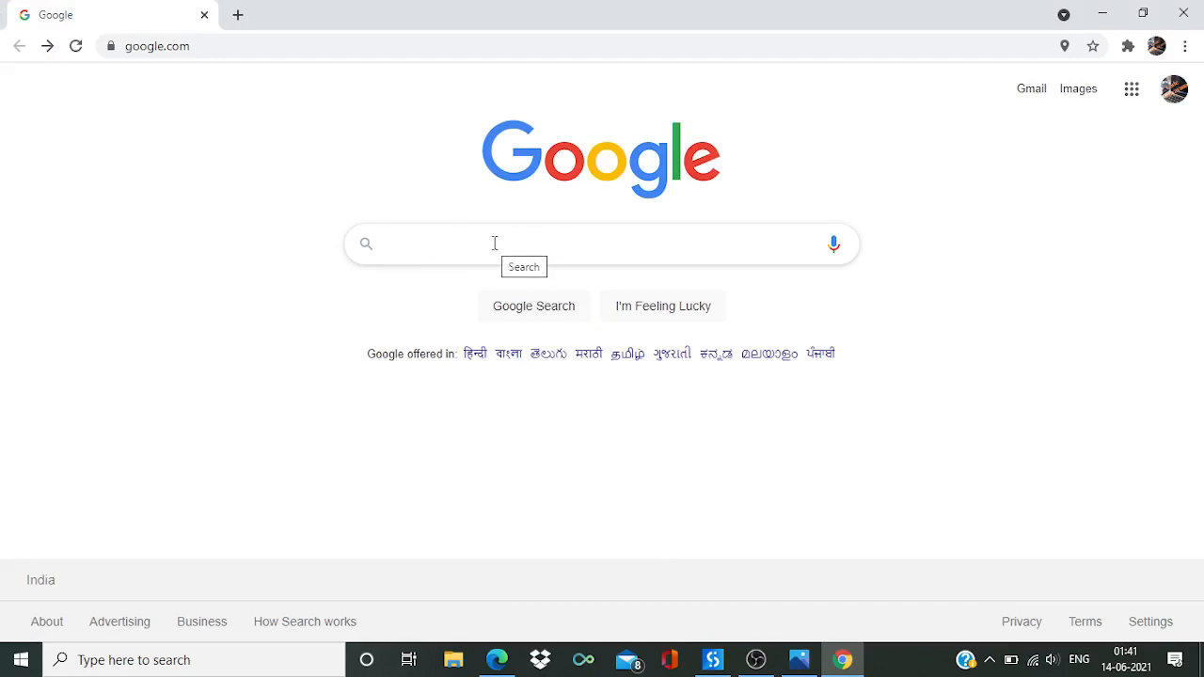
pyautogui.moveTo(714, 659)
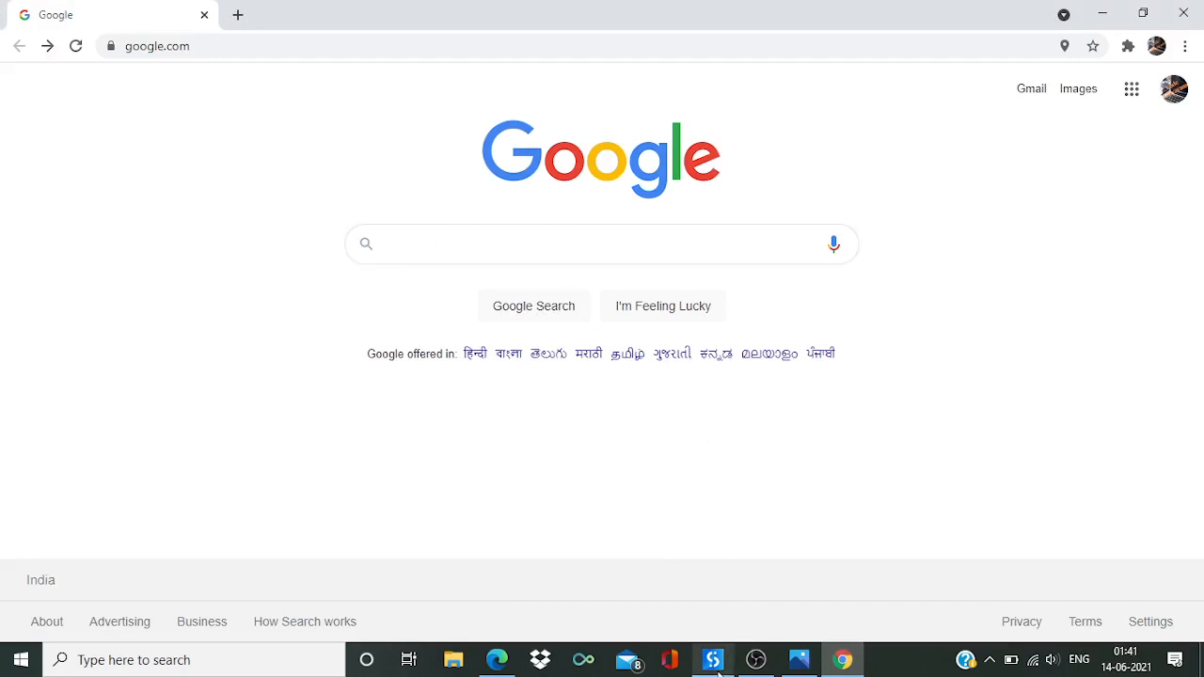
pyautogui.click(713, 659)
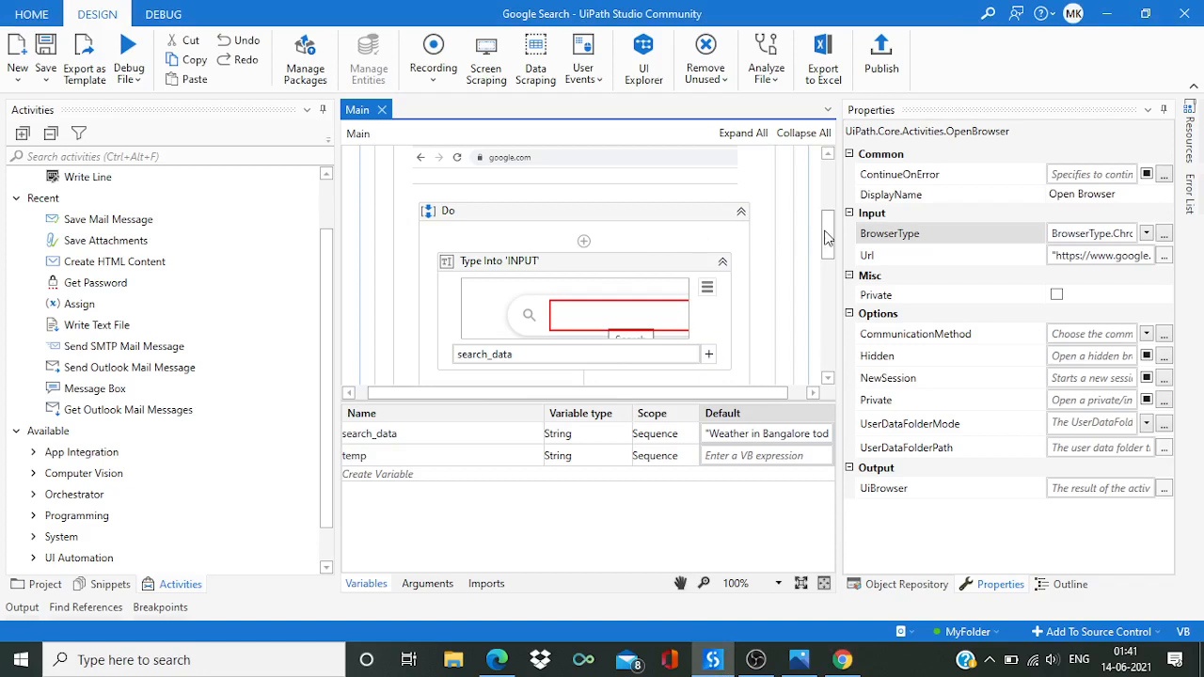
pyautogui.scroll(-3)
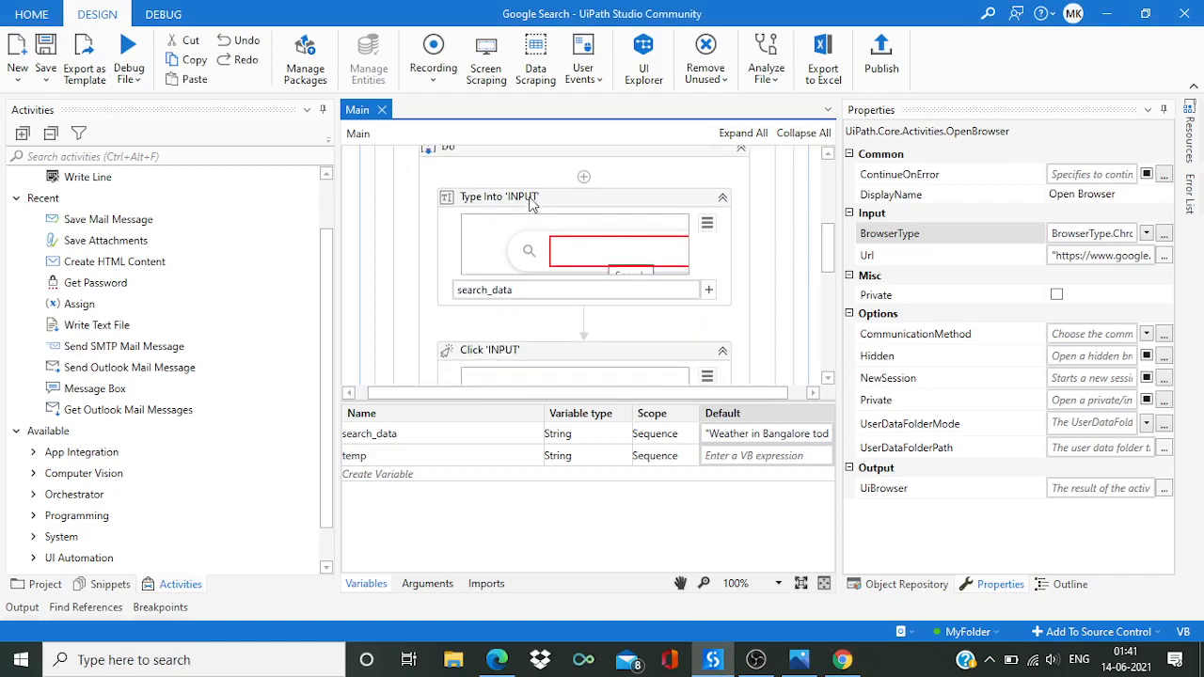
pyautogui.moveTo(499, 198)
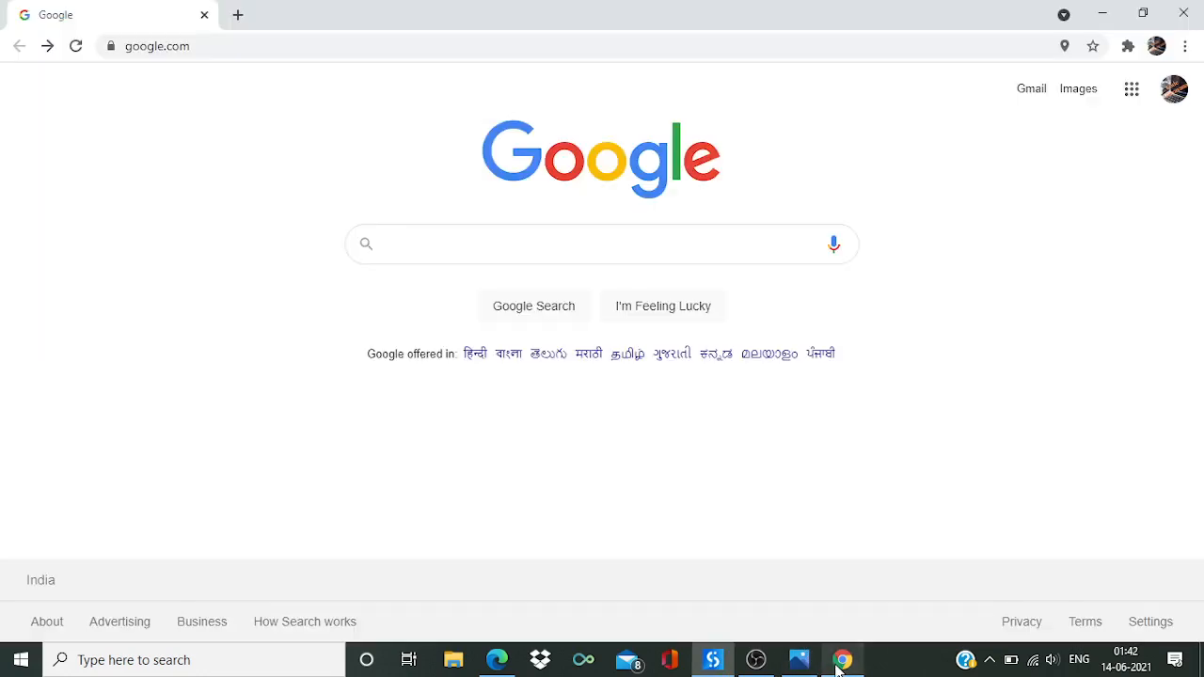
pyautogui.moveTo(478, 290)
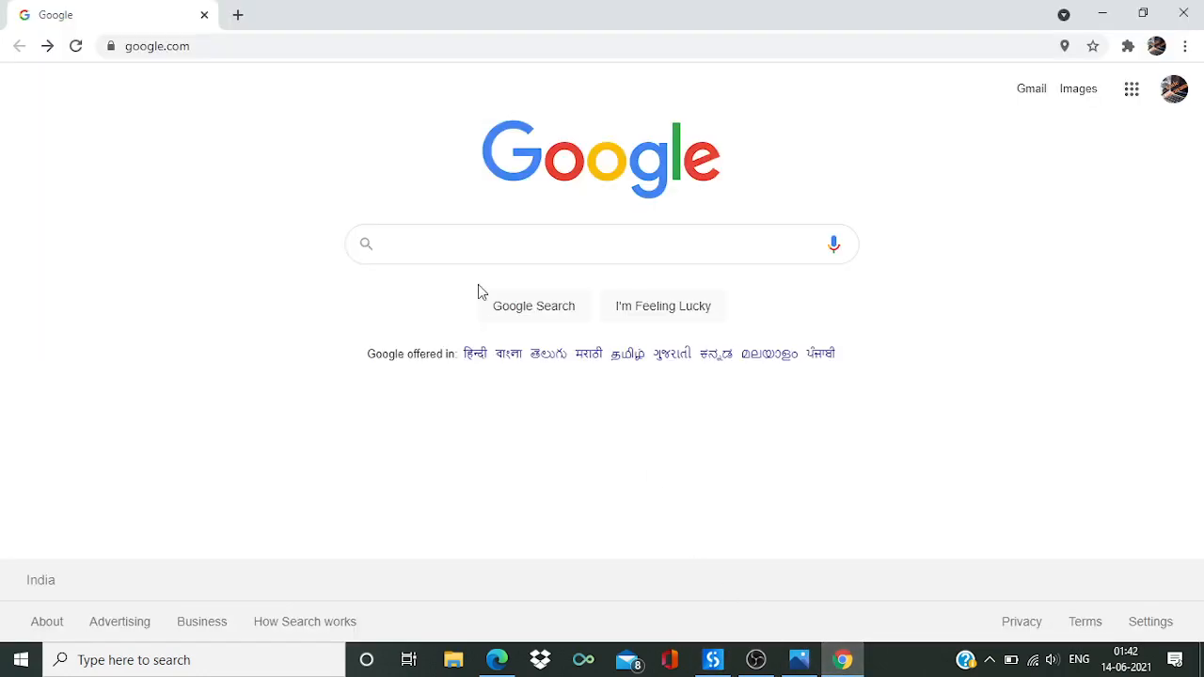
# Enter 'weather in pune today' in Google's search box, then return to the workflow's typing step.
pyautogui.write('w')
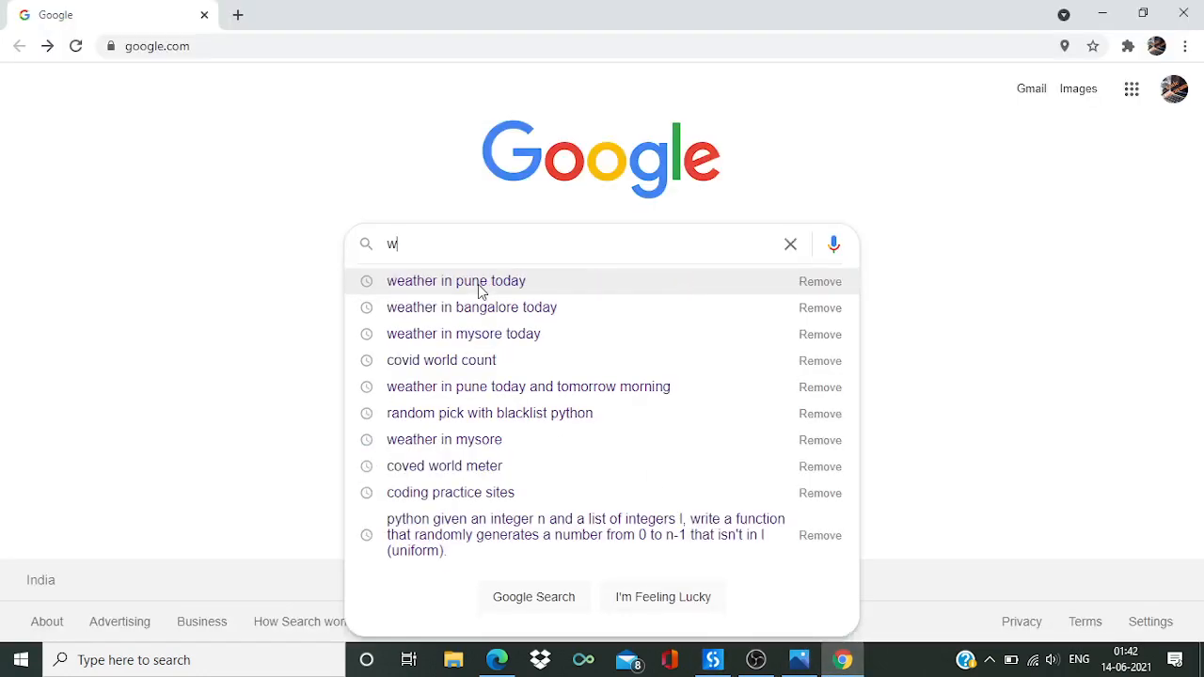
pyautogui.write('eather in pune today')
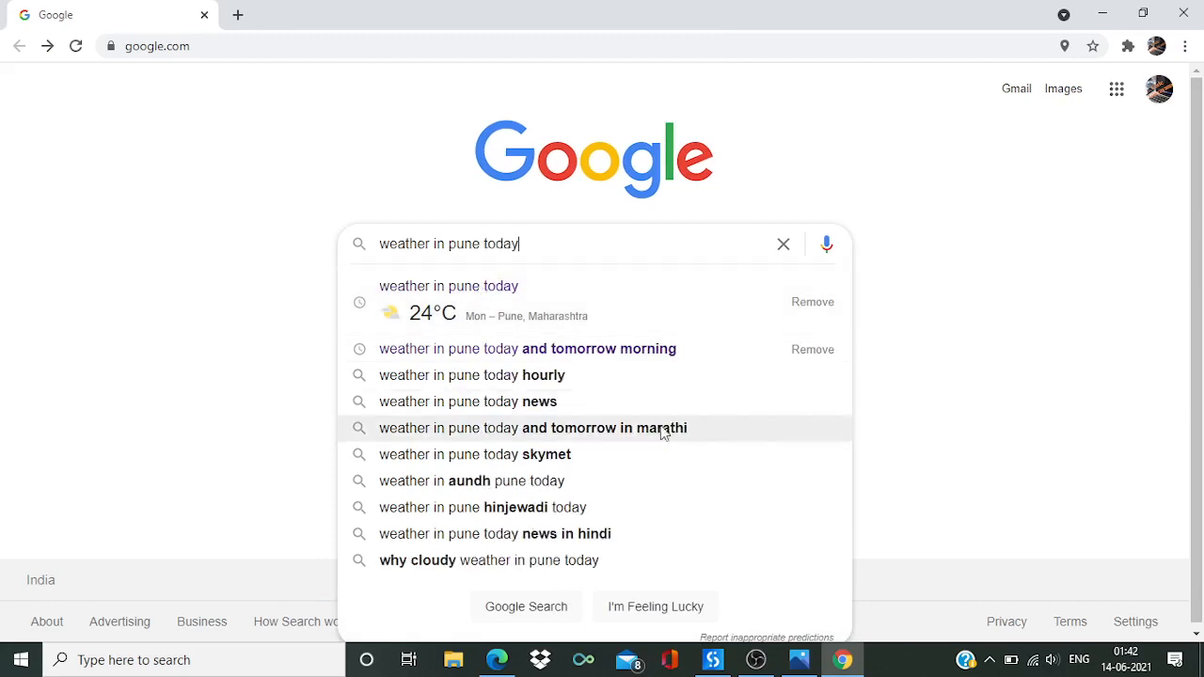
pyautogui.click(711, 659)
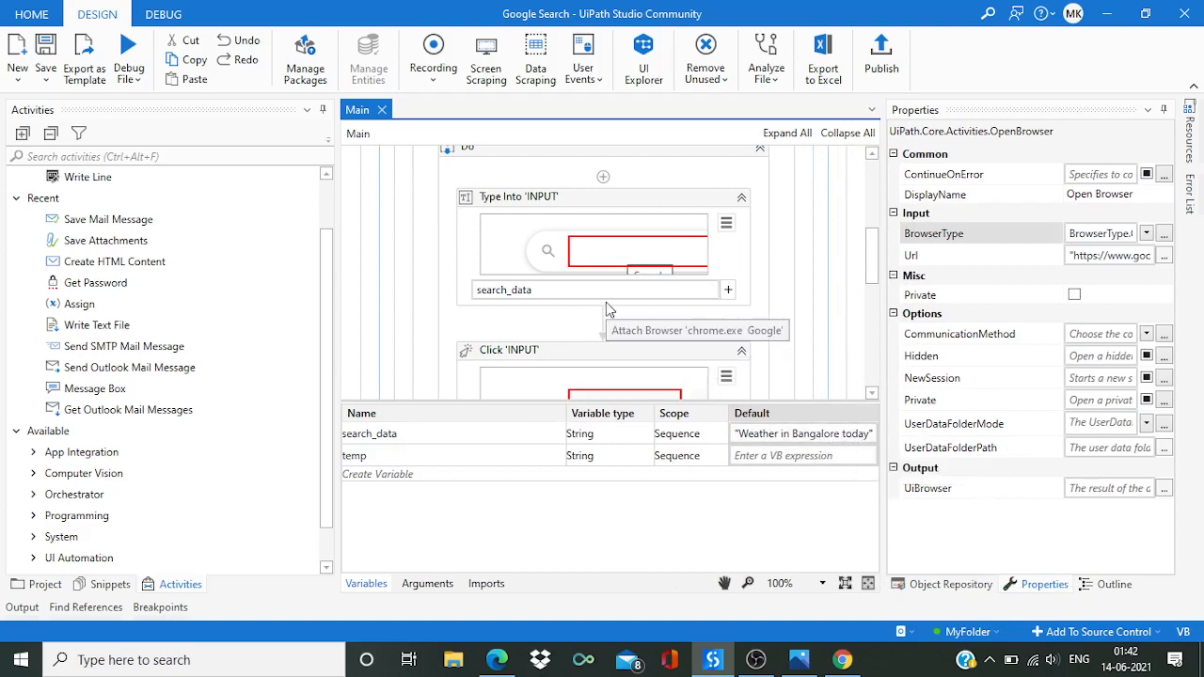
pyautogui.scroll(-3)
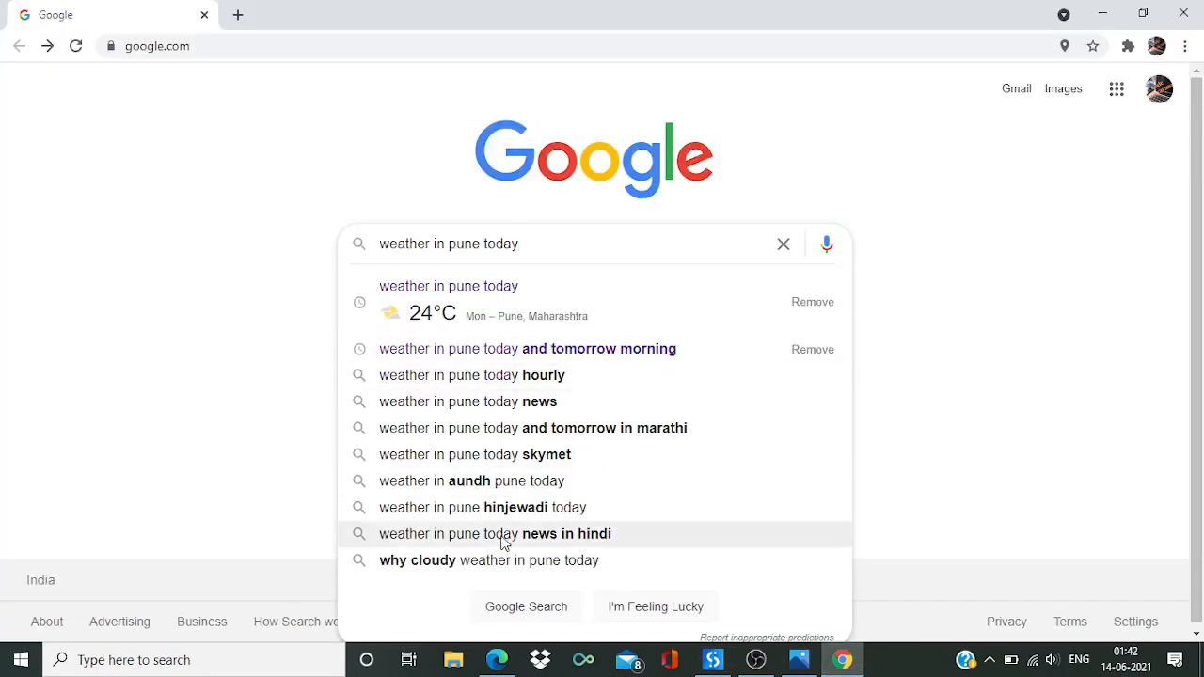
pyautogui.moveTo(546, 612)
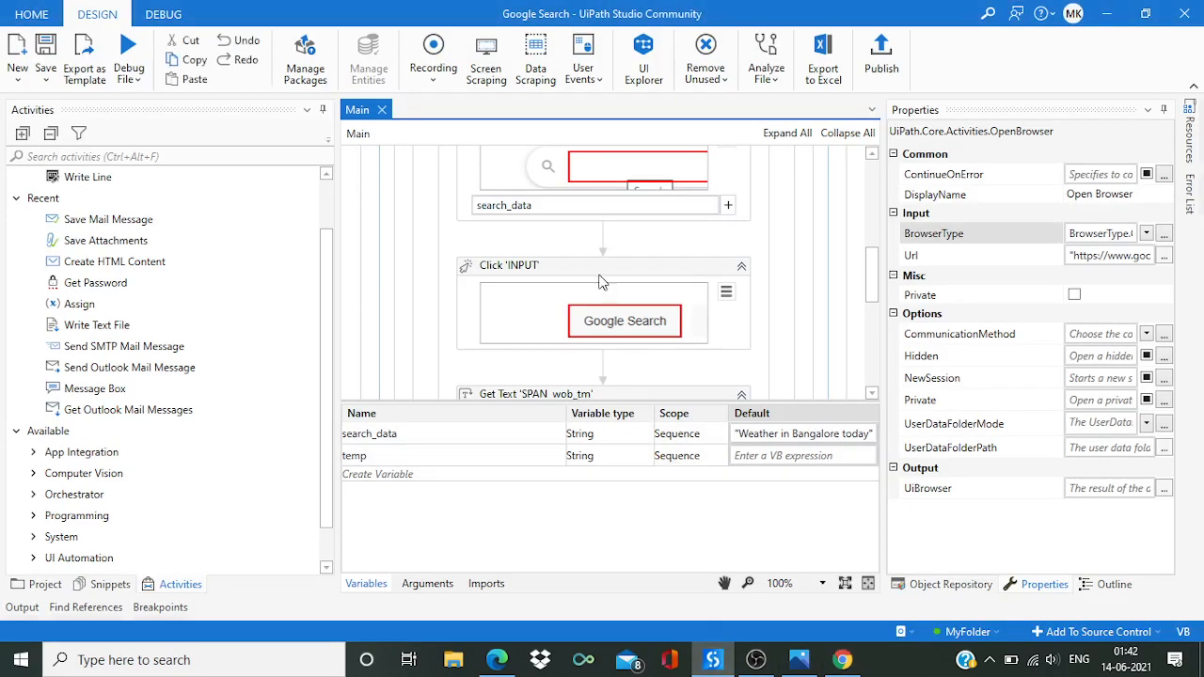
pyautogui.scroll(-3)
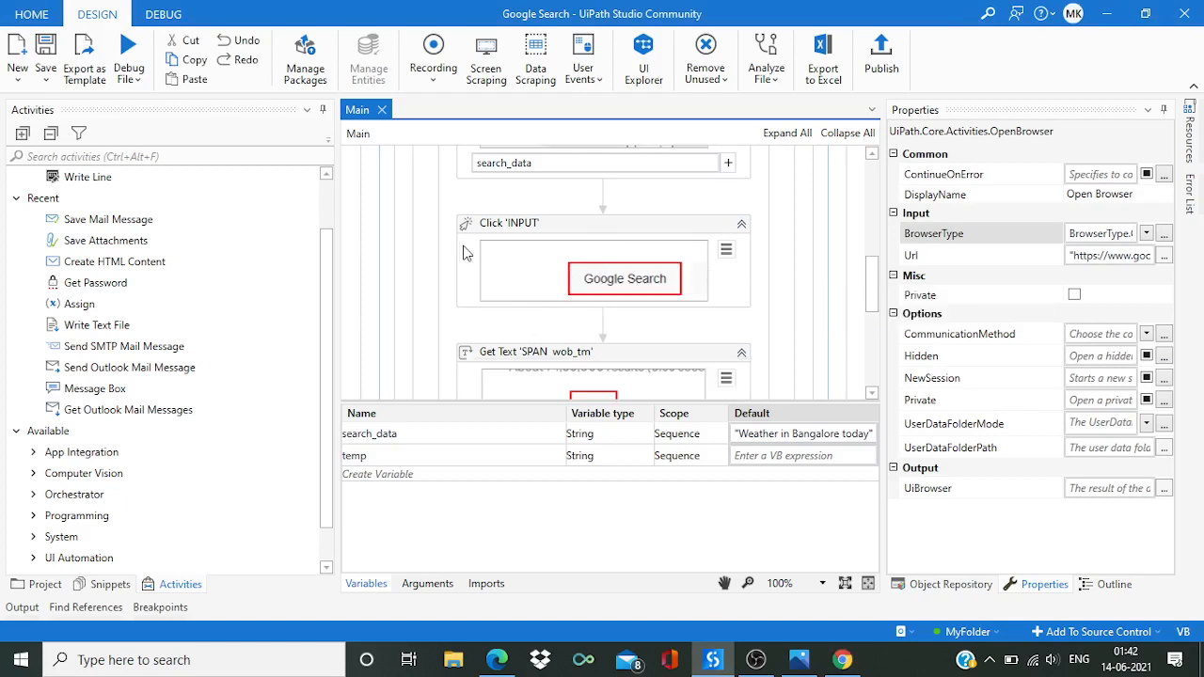
pyautogui.moveTo(529, 234)
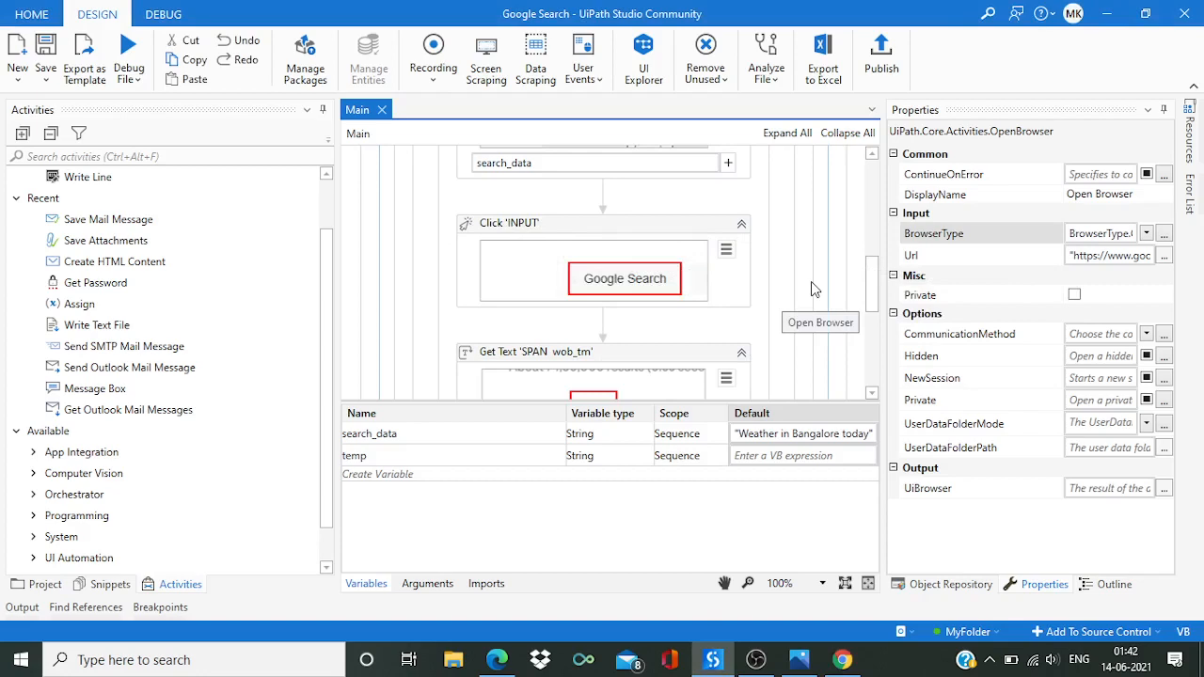
pyautogui.scroll(-3)
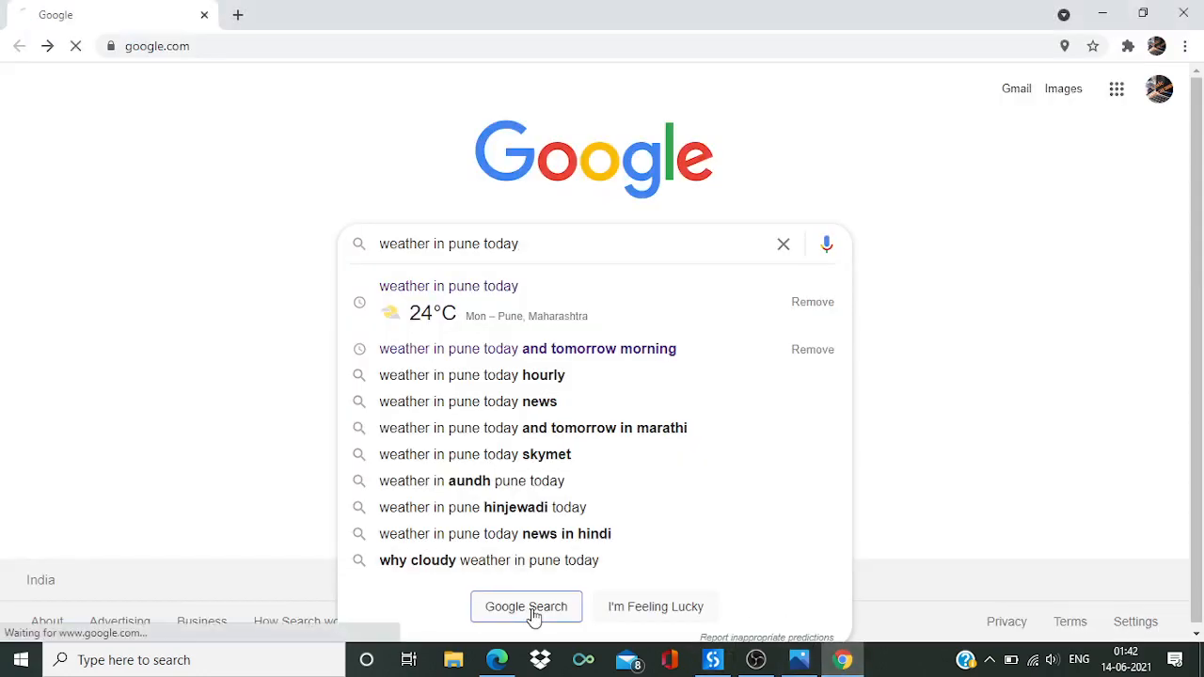
# Run the Google search for 'weather in pune today' with the Google Search button.
pyautogui.click(527, 606)
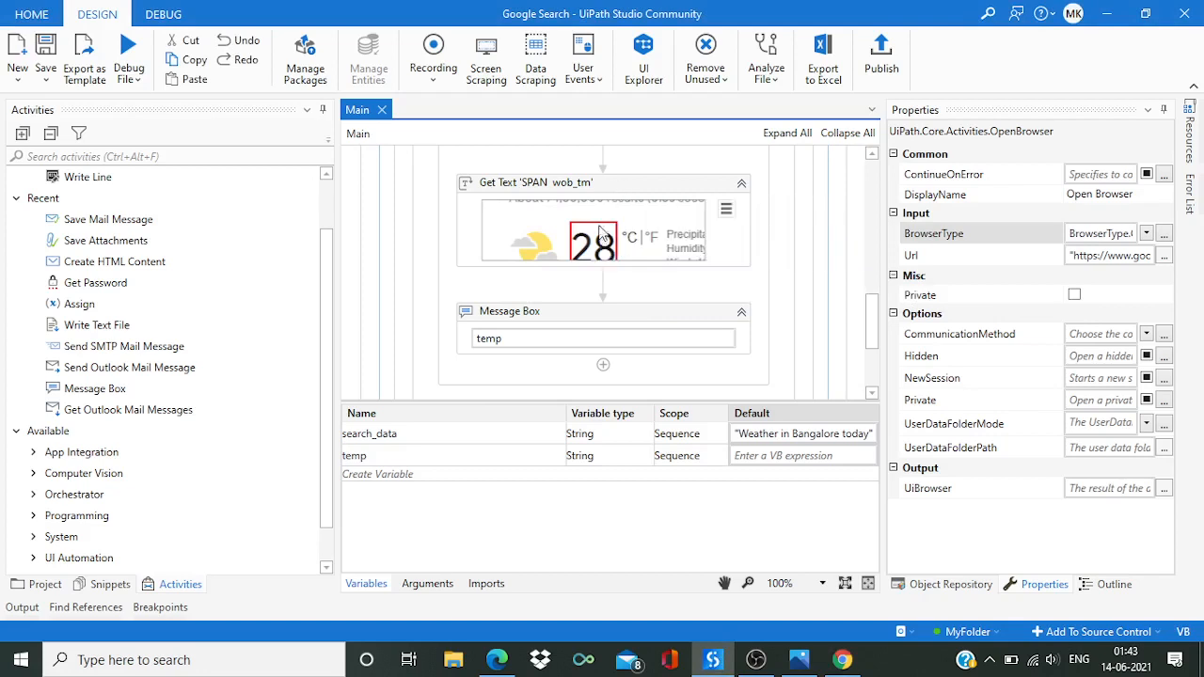
pyautogui.moveTo(587, 237)
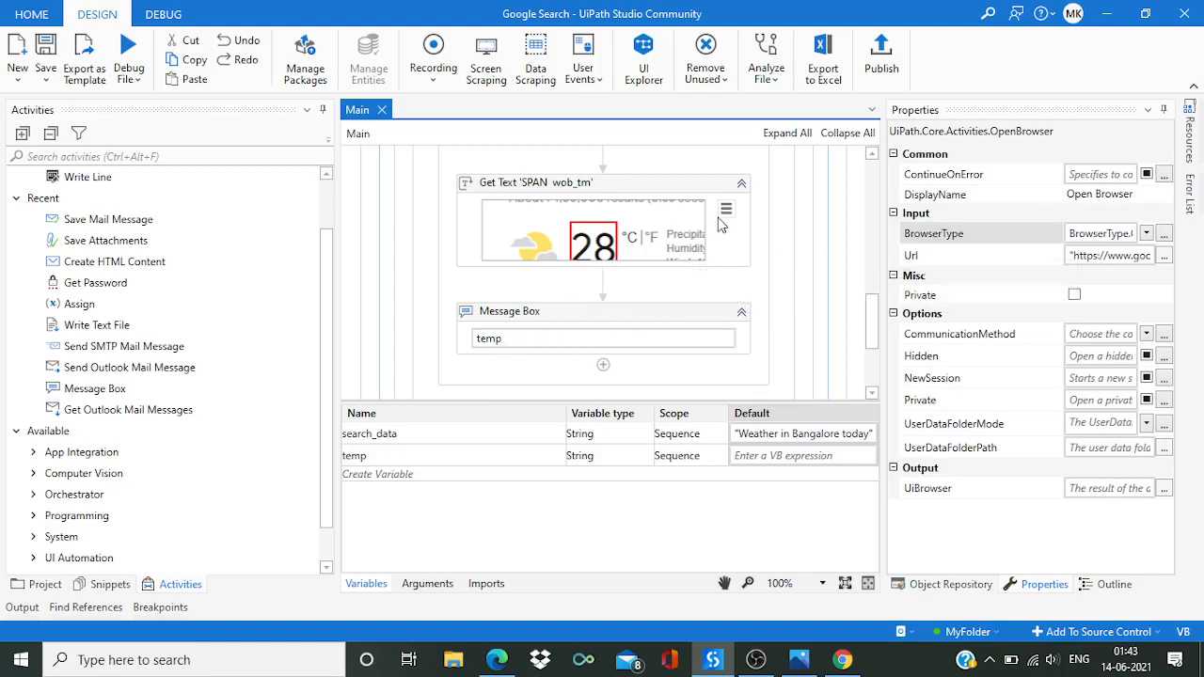
pyautogui.moveTo(726, 209)
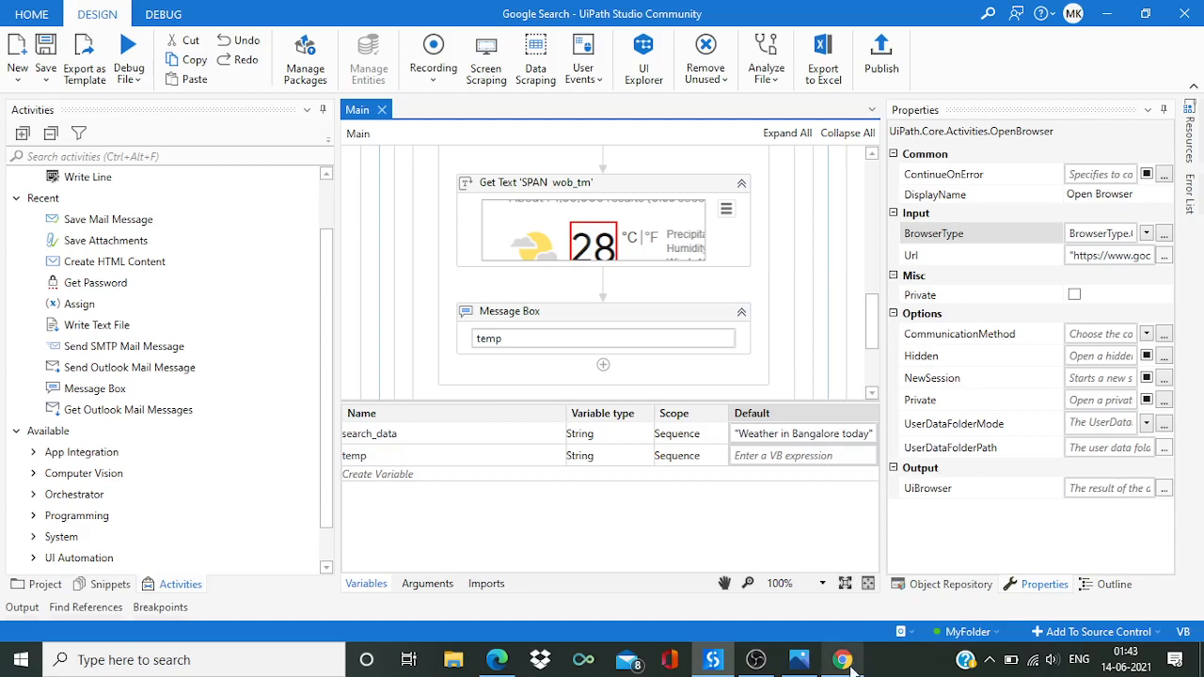
# After reviewing Get Text 'SPAN wob_tm' and Message Box, show Pune's 30 °C results in Chrome.
pyautogui.click(843, 658)
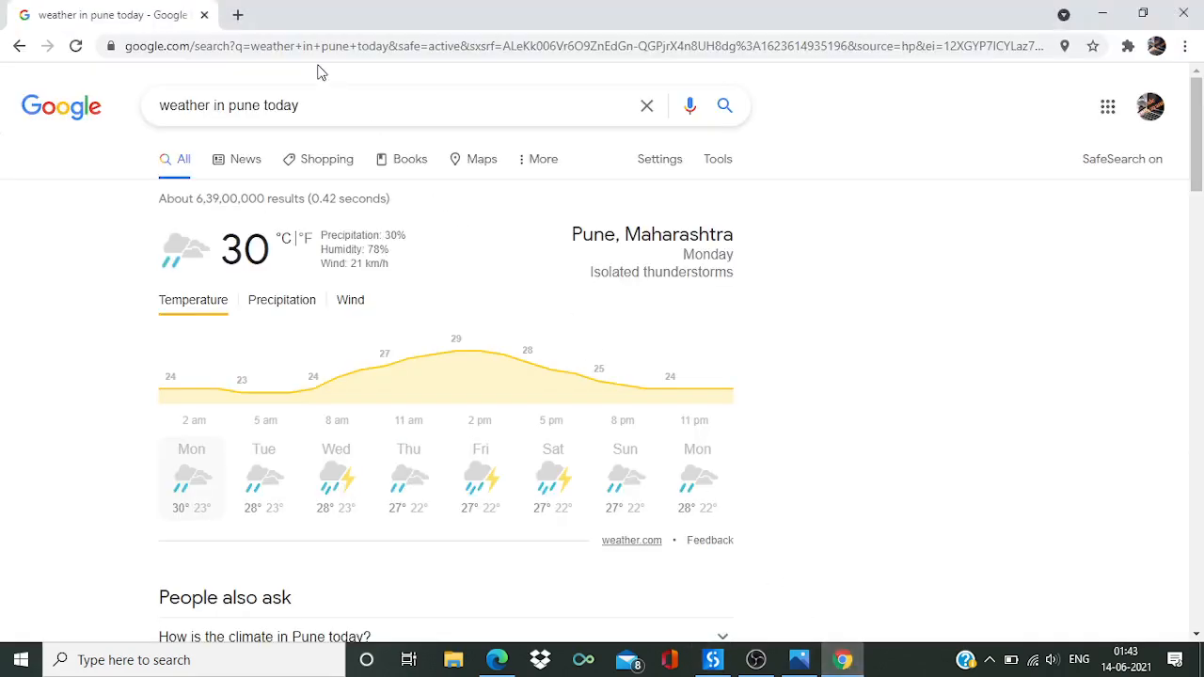